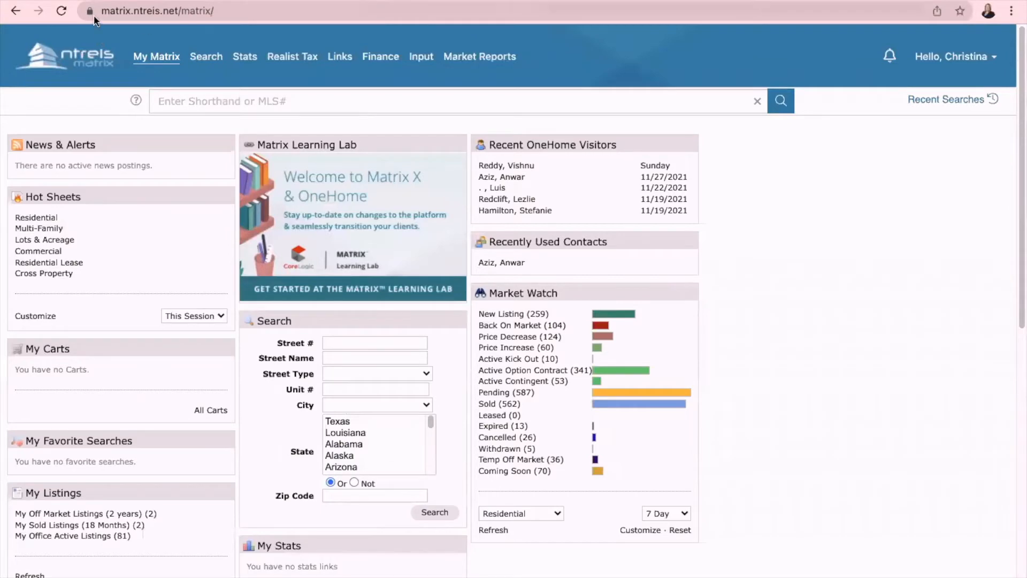
{"action": "mouse_move", "coordinate": [177, 24]}
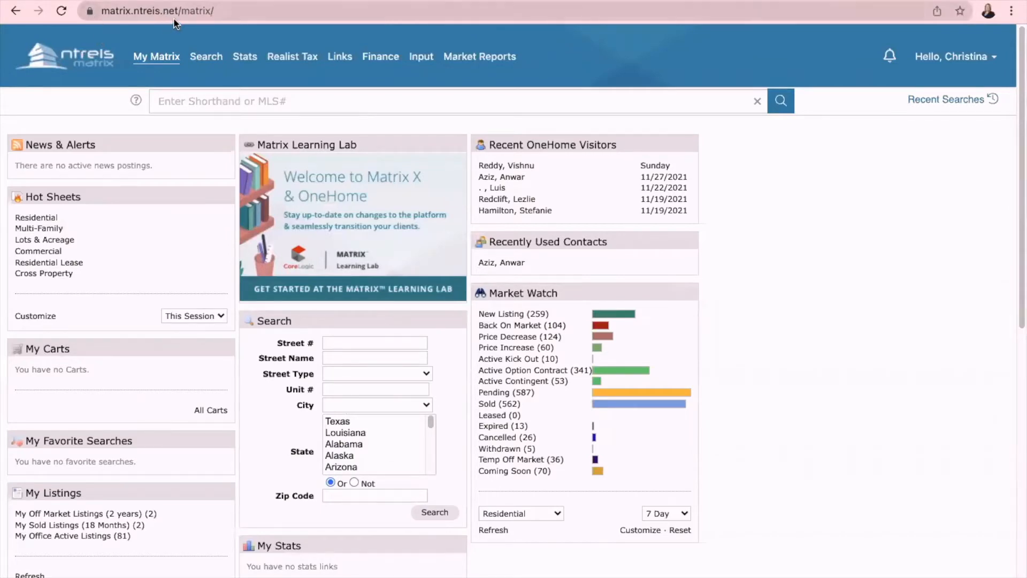
{"action": "mouse_move", "coordinate": [942, 41]}
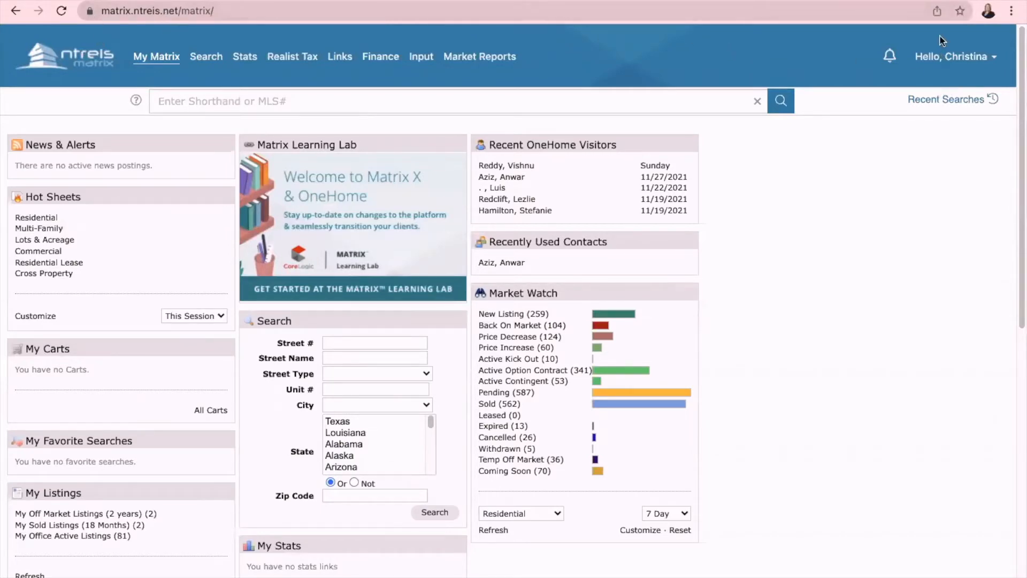
{"action": "mouse_move", "coordinate": [386, 111]}
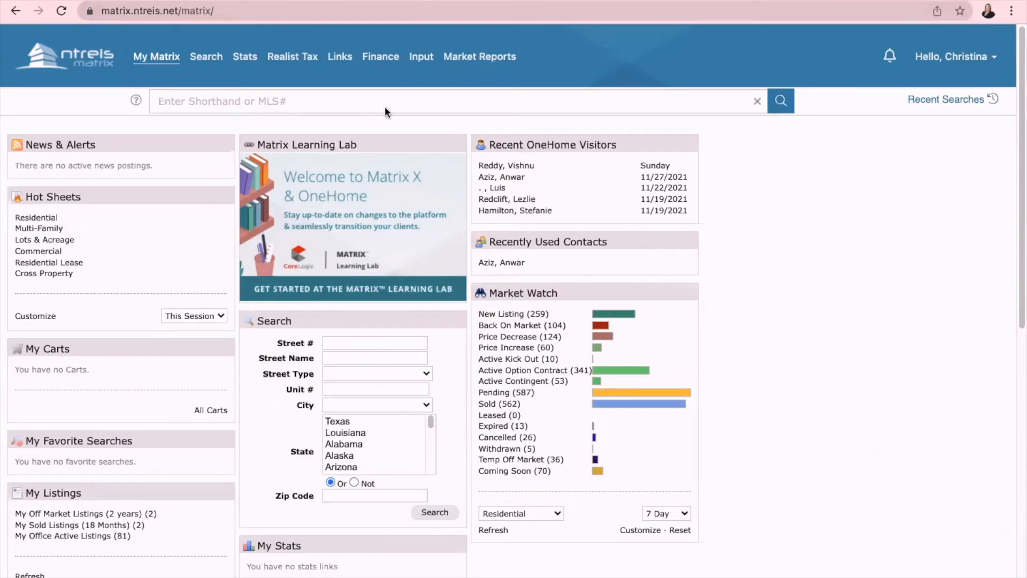
{"action": "mouse_move", "coordinate": [972, 64]}
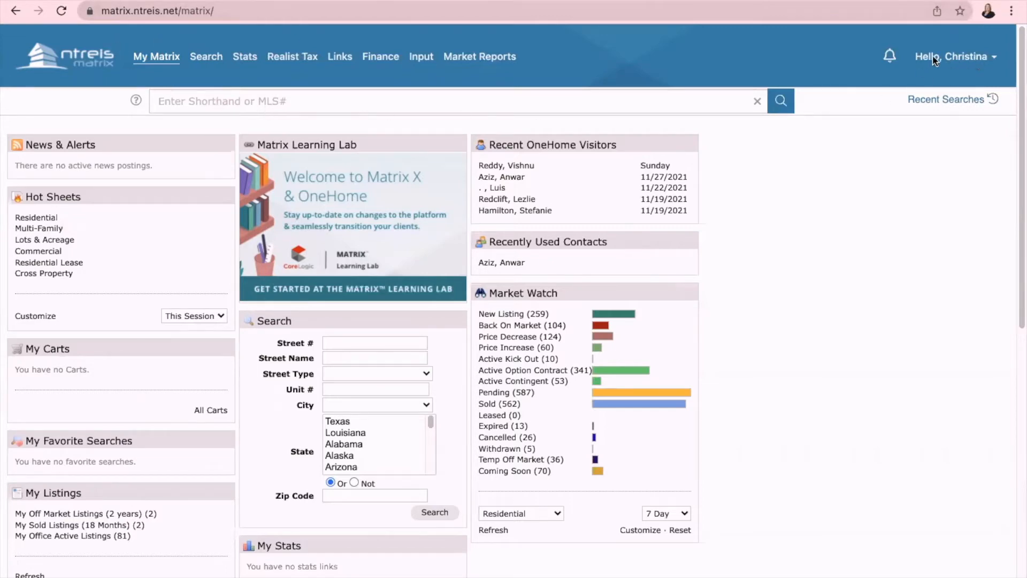
- Open Settings from the 'Hello, Christina' account menu in NTREIS Matrix
{"action": "left_click", "coordinate": [952, 56]}
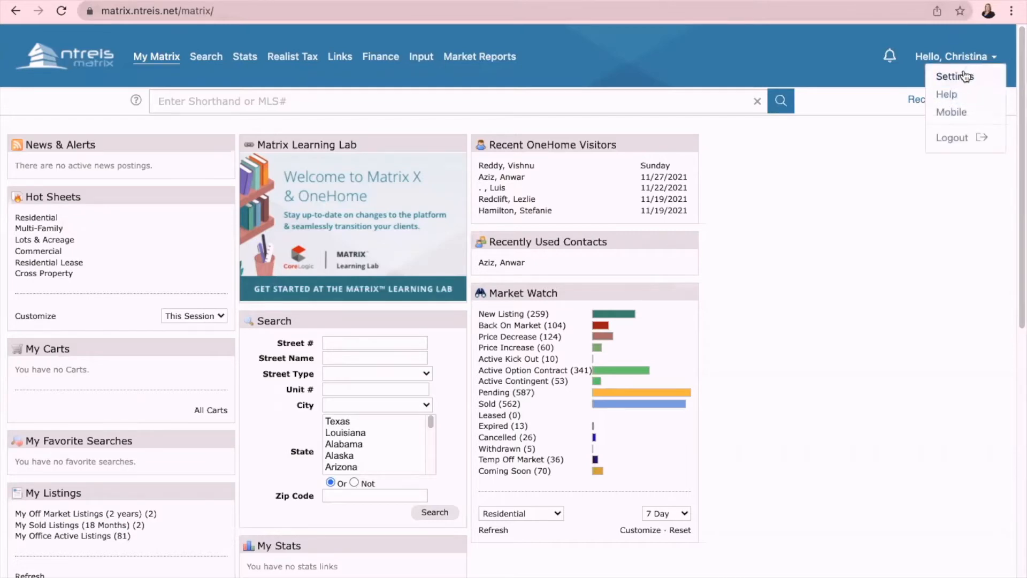
{"action": "left_click", "coordinate": [954, 76]}
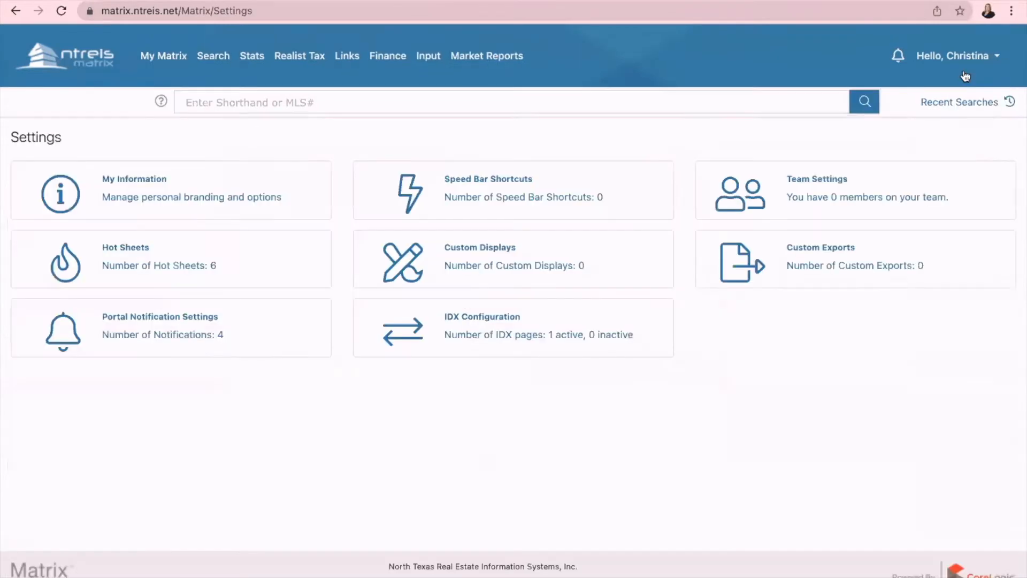
{"action": "mouse_move", "coordinate": [488, 321]}
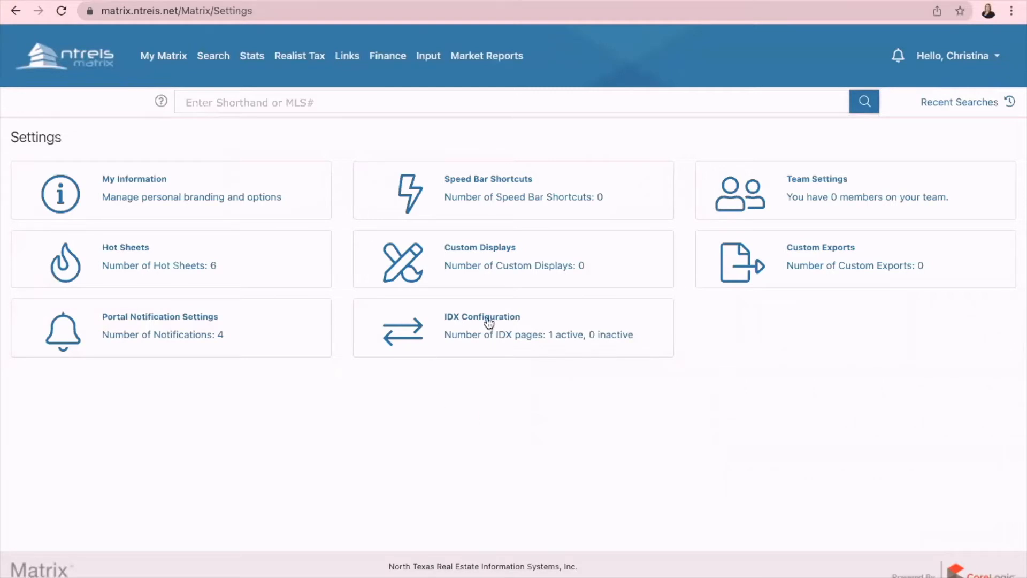
- In IDX Configuration, create a new IDX page and name it 'Test'
{"action": "left_click", "coordinate": [481, 327]}
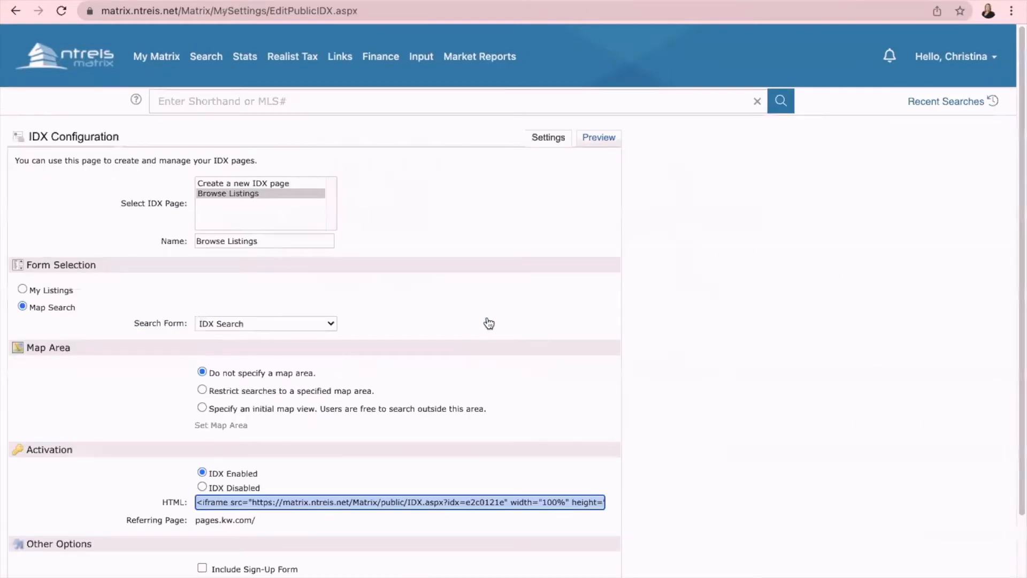
{"action": "mouse_move", "coordinate": [368, 217]}
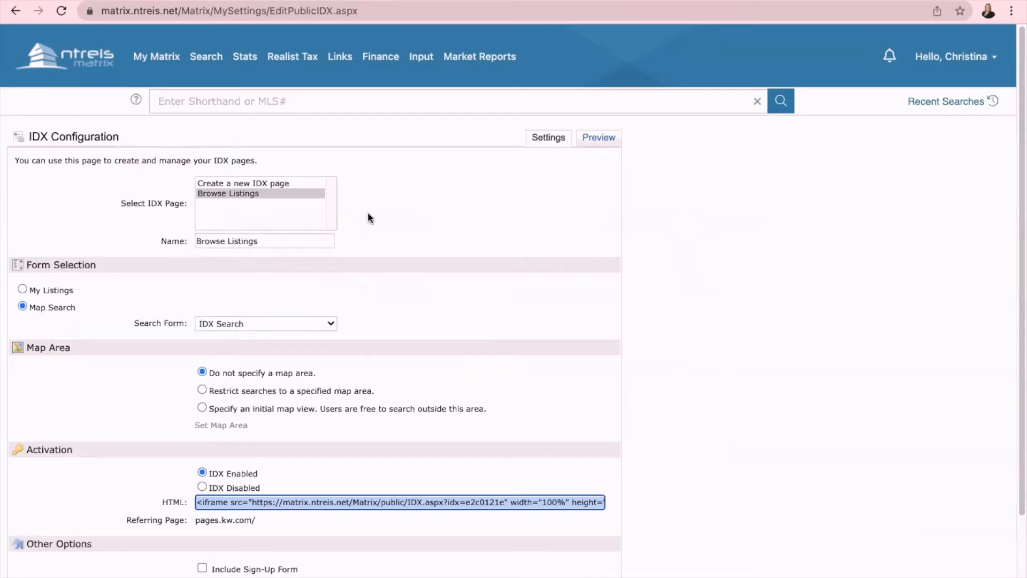
{"action": "mouse_move", "coordinate": [165, 224]}
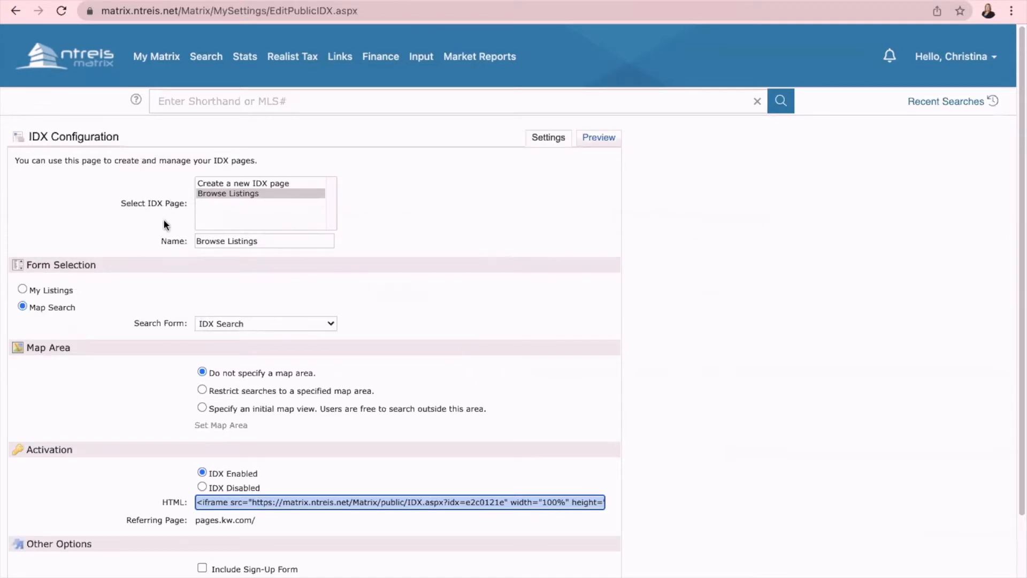
{"action": "mouse_move", "coordinate": [218, 193]}
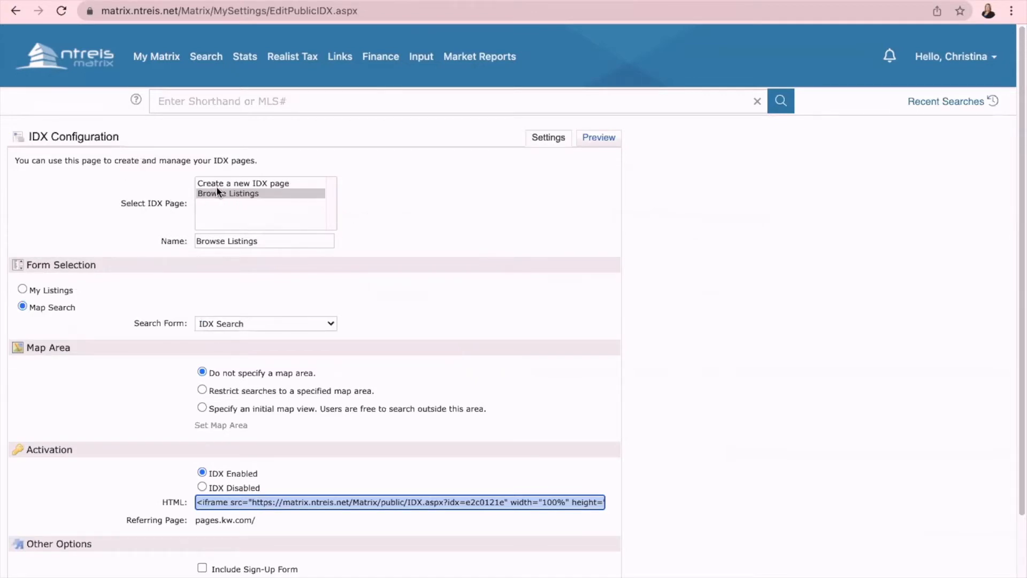
{"action": "left_click", "coordinate": [243, 183]}
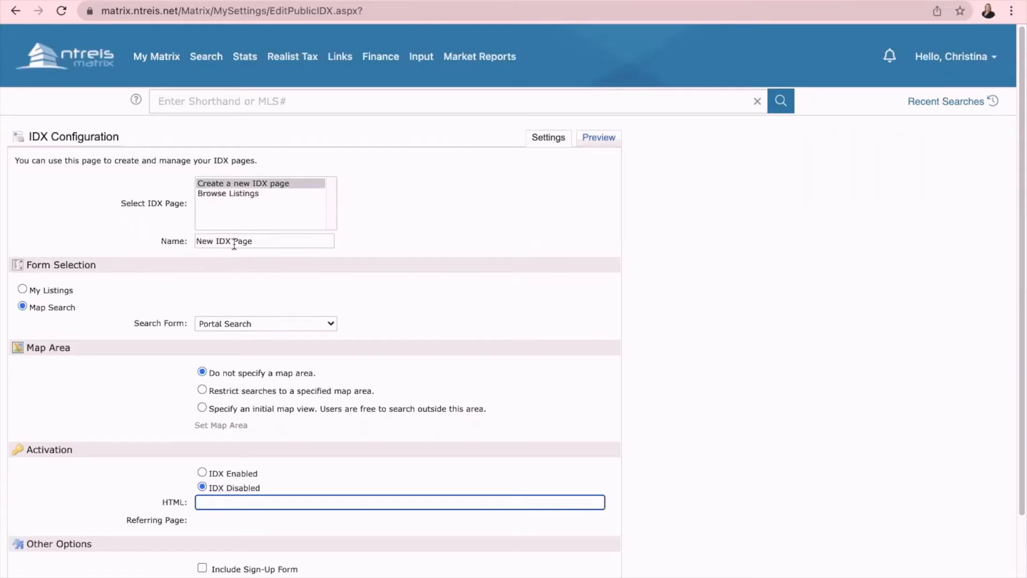
{"action": "triple_click", "coordinate": [263, 241]}
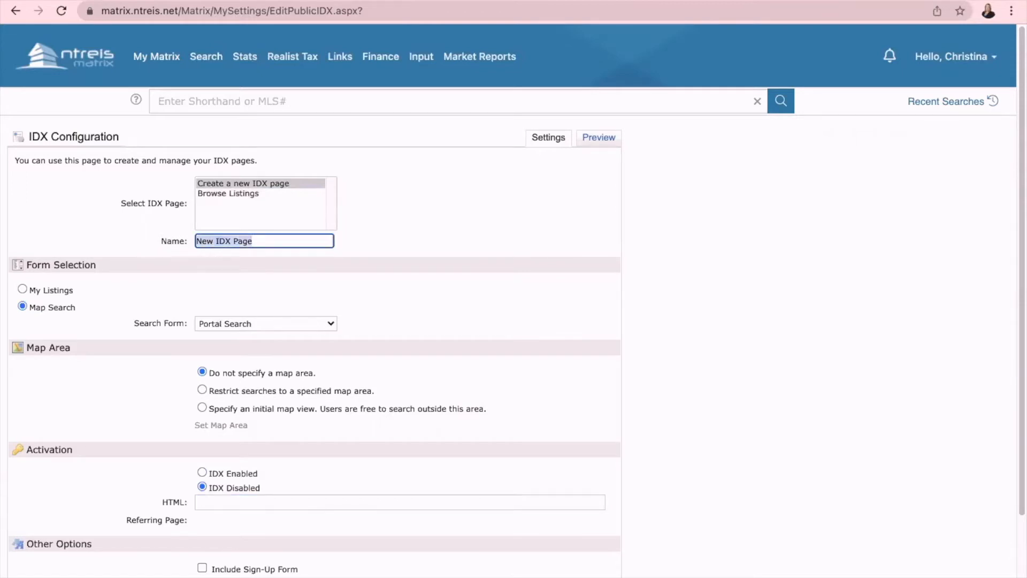
{"action": "type", "text": "Test"}
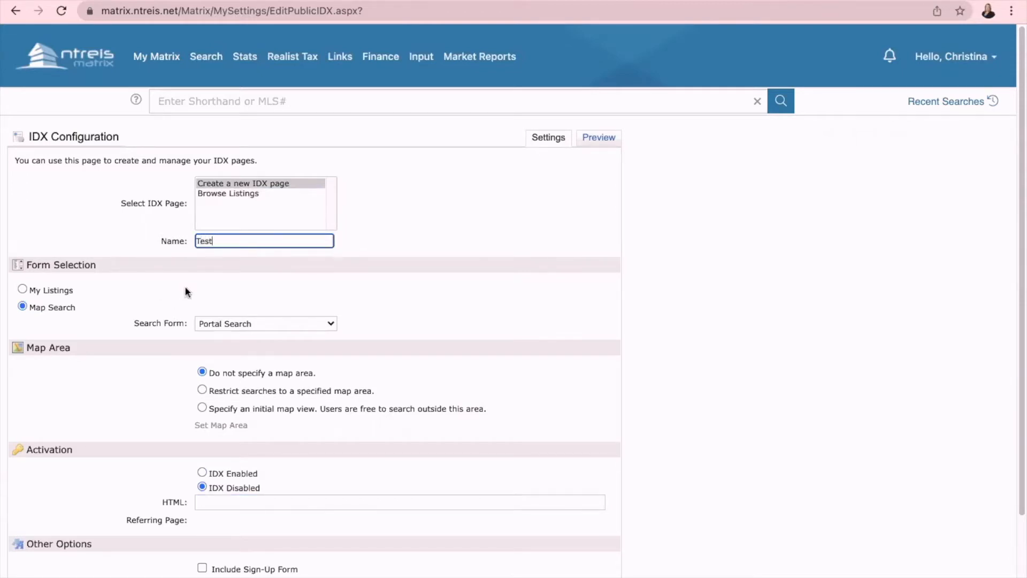
{"action": "mouse_move", "coordinate": [23, 278]}
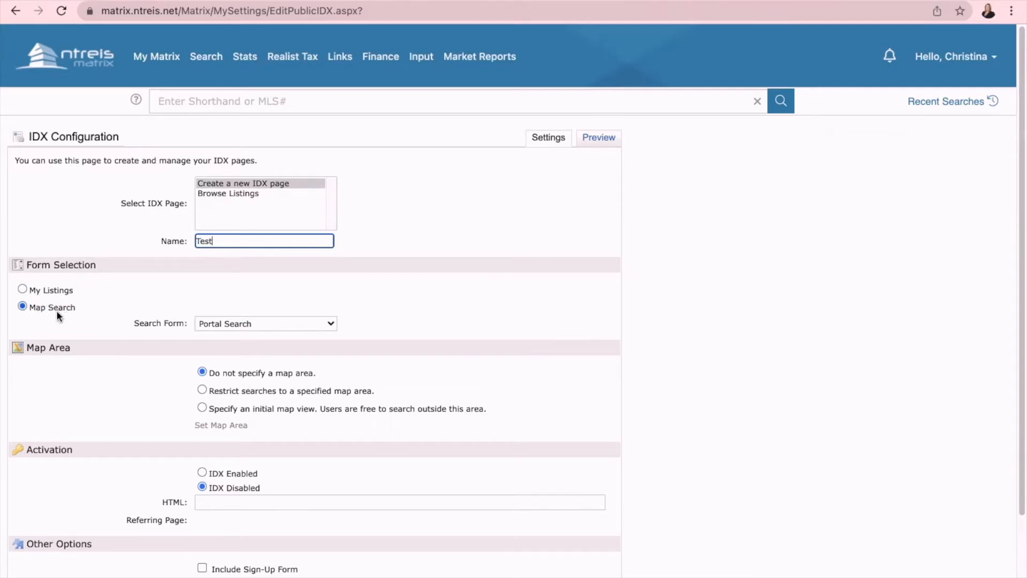
{"action": "mouse_move", "coordinate": [23, 290]}
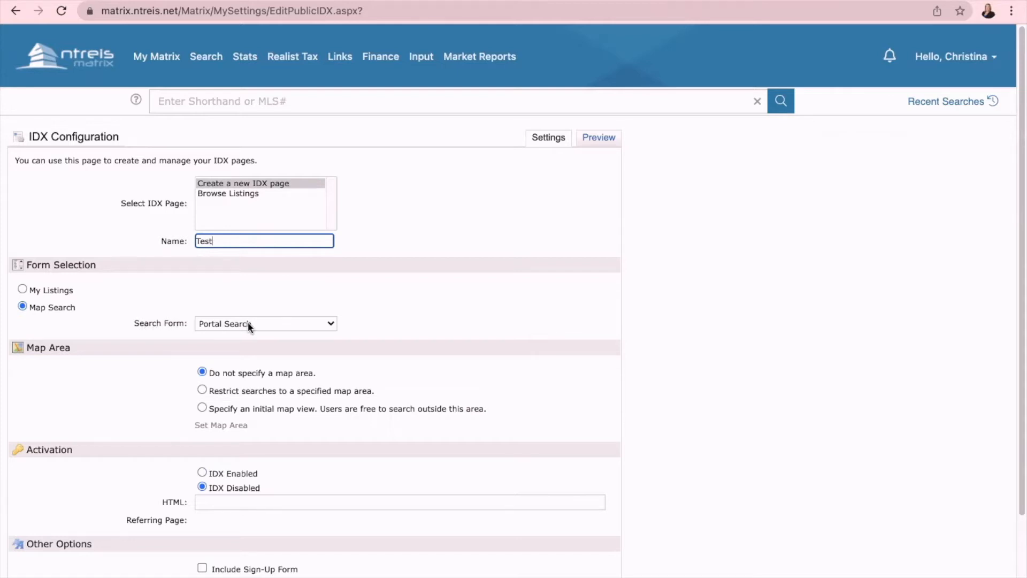
- Switch the Test page's search form from Portal Search to IDX Search and select IDX Enabled
{"action": "left_click", "coordinate": [266, 323]}
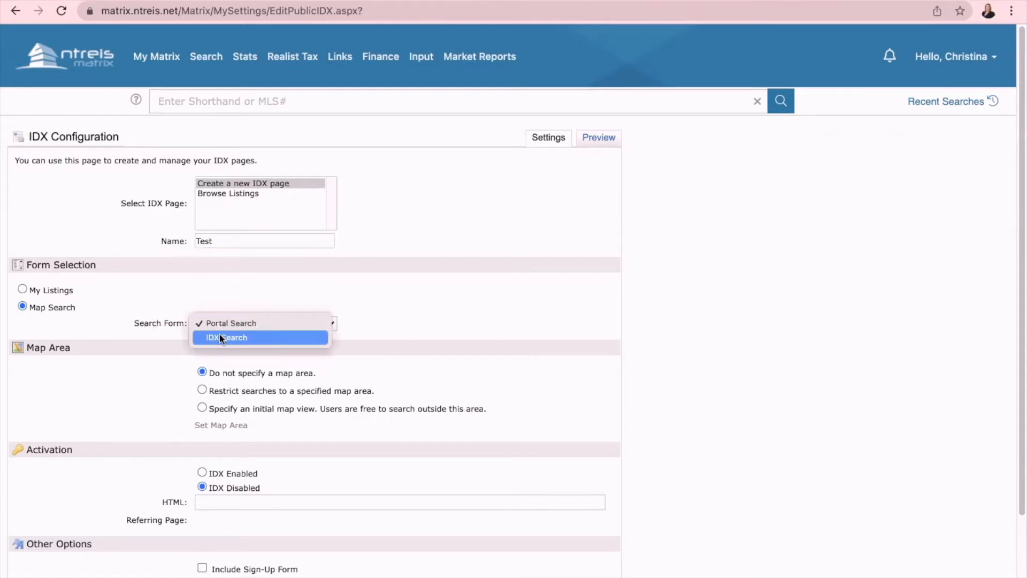
{"action": "mouse_move", "coordinate": [246, 341]}
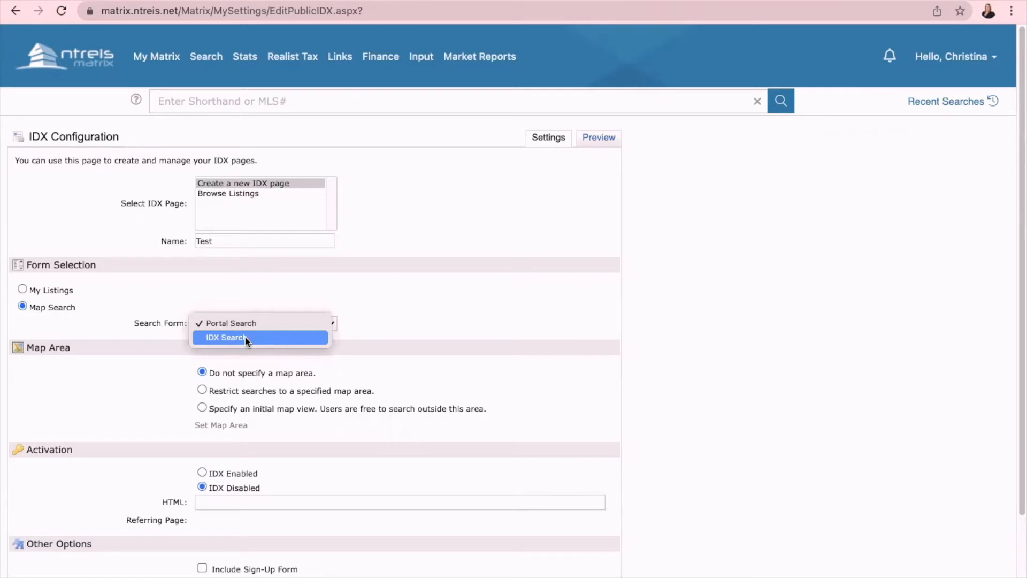
{"action": "left_click", "coordinate": [226, 338]}
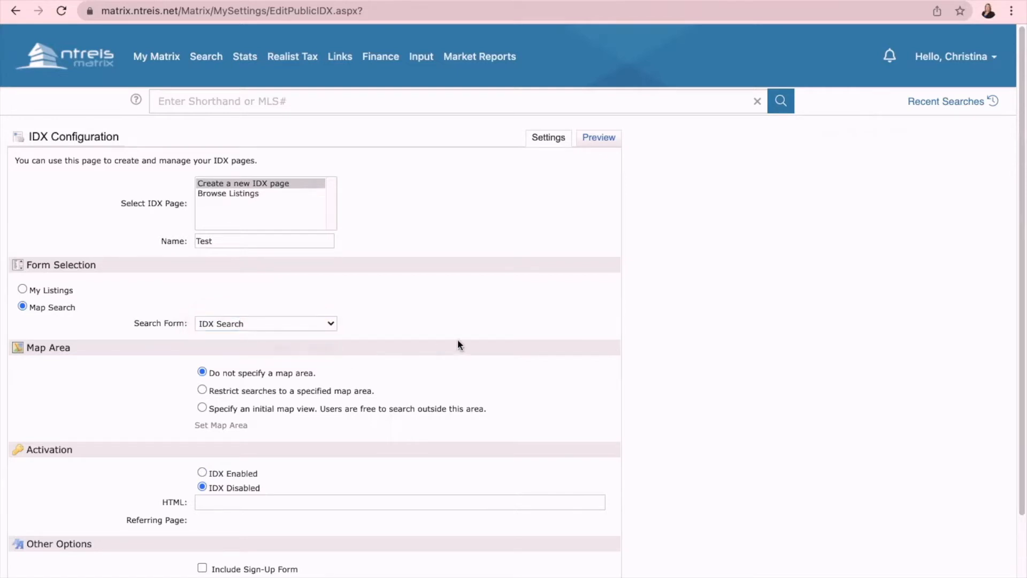
{"action": "mouse_move", "coordinate": [59, 364]}
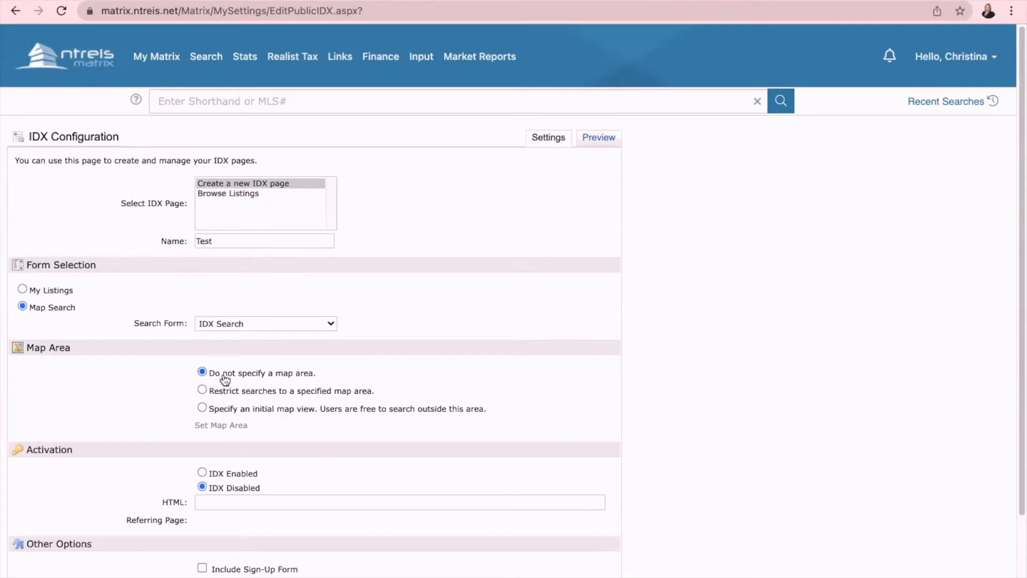
{"action": "right_click", "coordinate": [353, 387]}
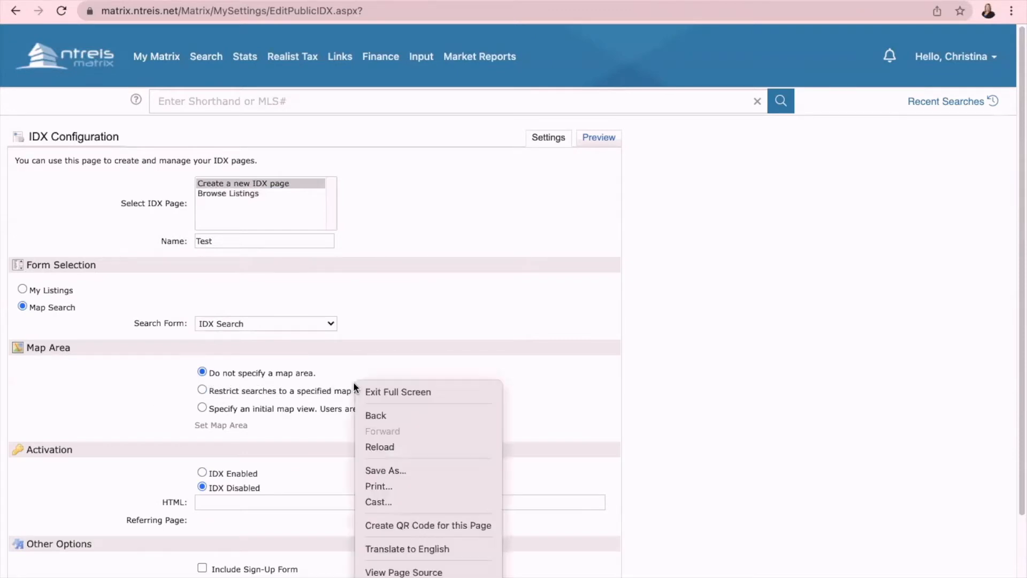
{"action": "left_click", "coordinate": [479, 347]}
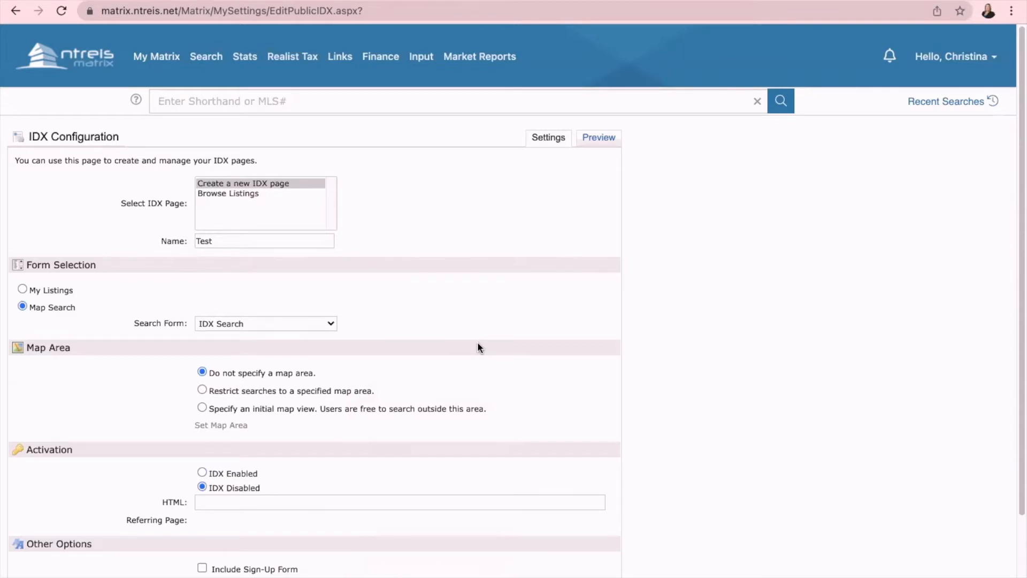
{"action": "mouse_move", "coordinate": [188, 499]}
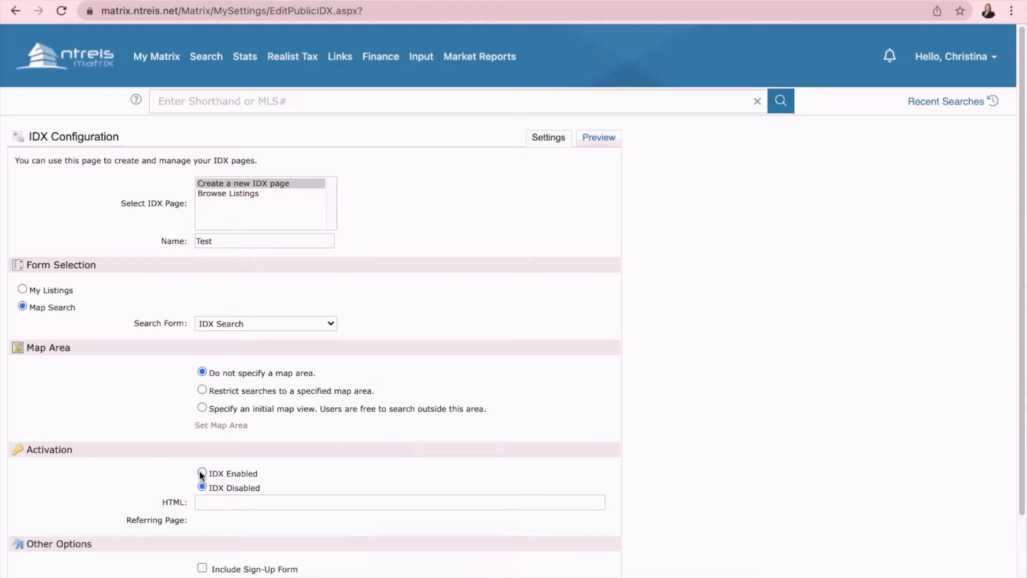
{"action": "left_click", "coordinate": [202, 473]}
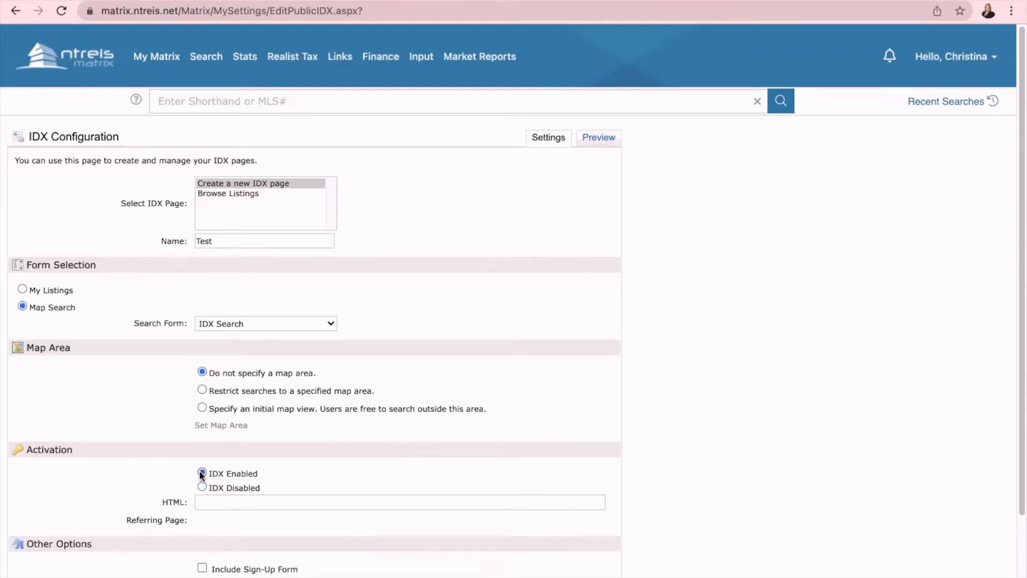
{"action": "left_click", "coordinate": [202, 473]}
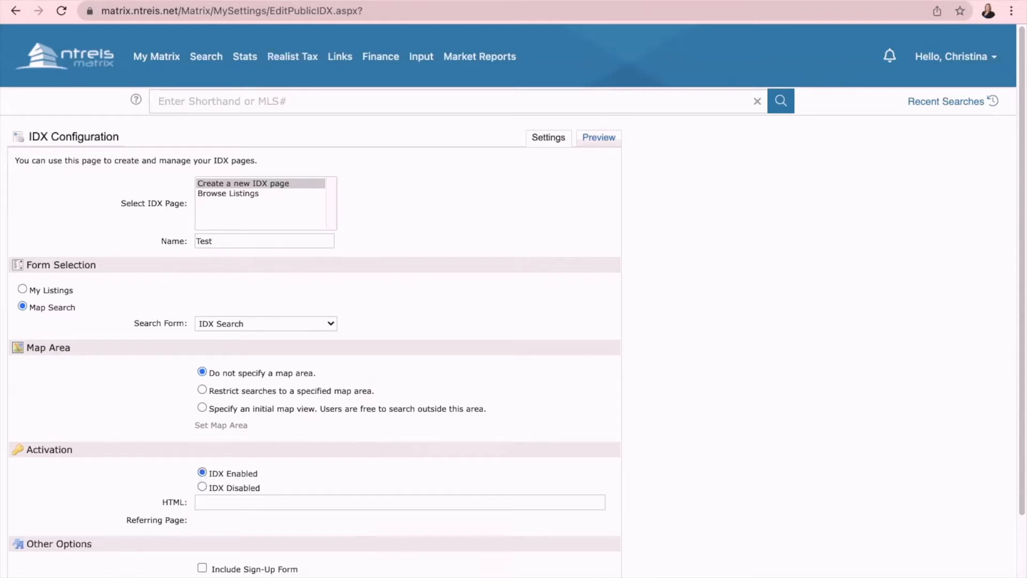
{"action": "scroll", "scroll_direction": "down", "scroll_amount": 3}
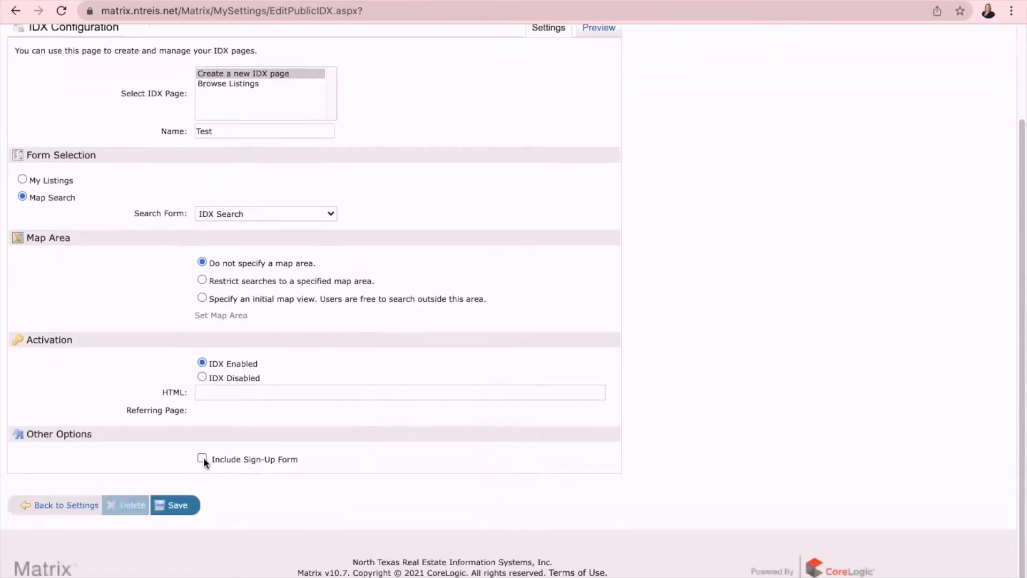
{"action": "left_click", "coordinate": [202, 458]}
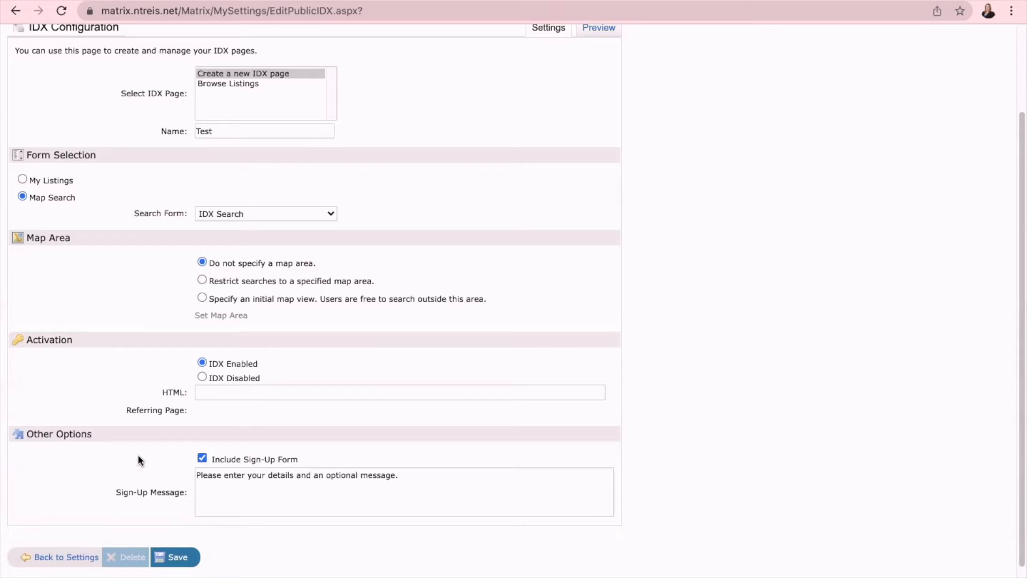
{"action": "mouse_move", "coordinate": [213, 452]}
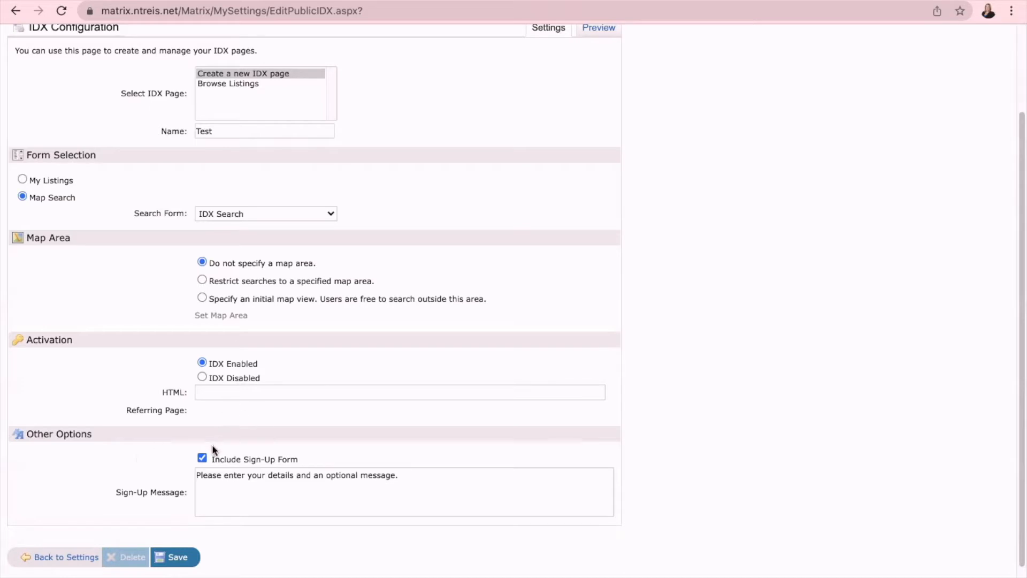
{"action": "left_click", "coordinate": [201, 457]}
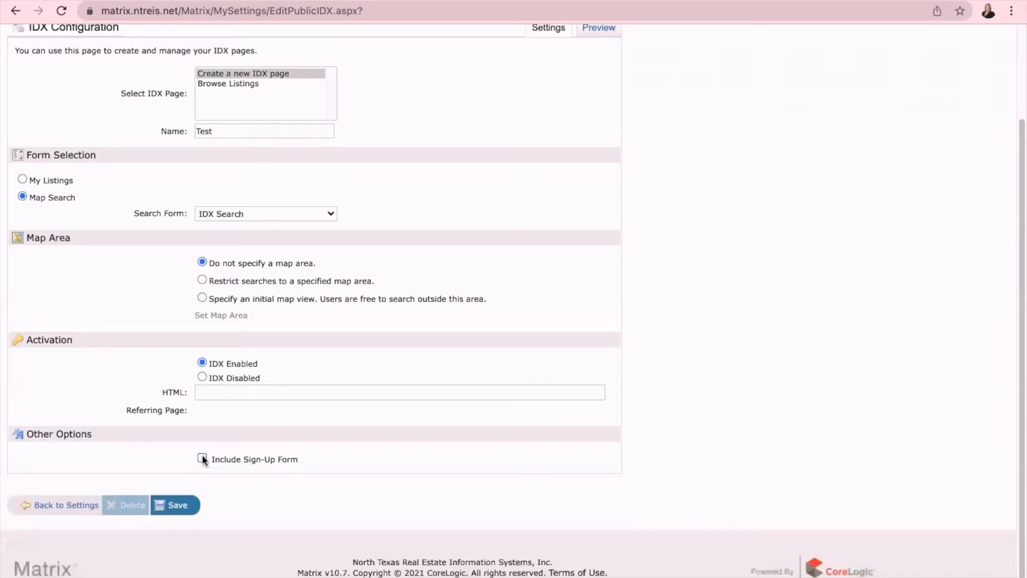
- Switch to the KW Command home dashboard in the browser
{"action": "left_click", "coordinate": [678, 22]}
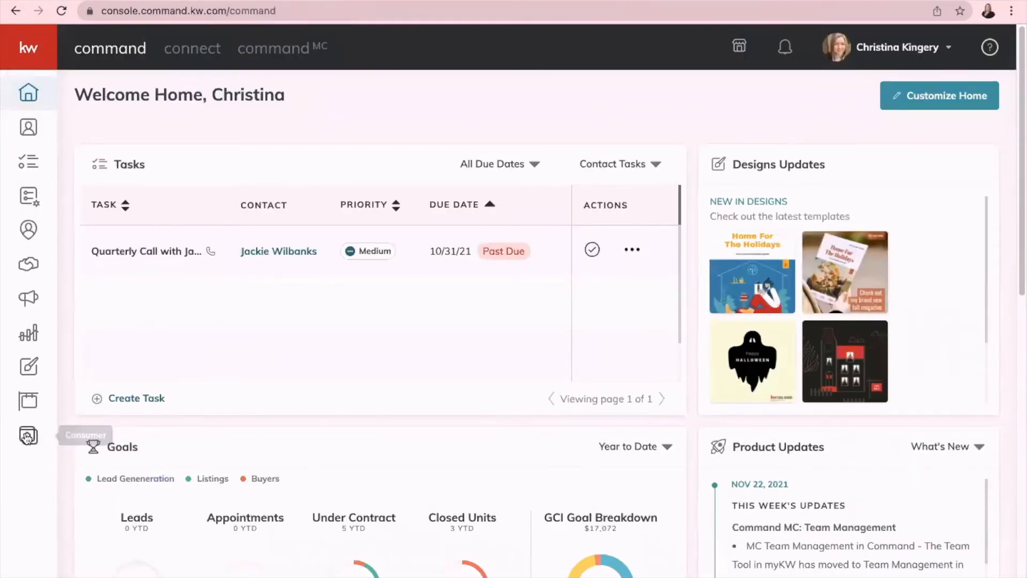
- From the consumer website tools, create a new page on the agent site
{"action": "left_click", "coordinate": [29, 436]}
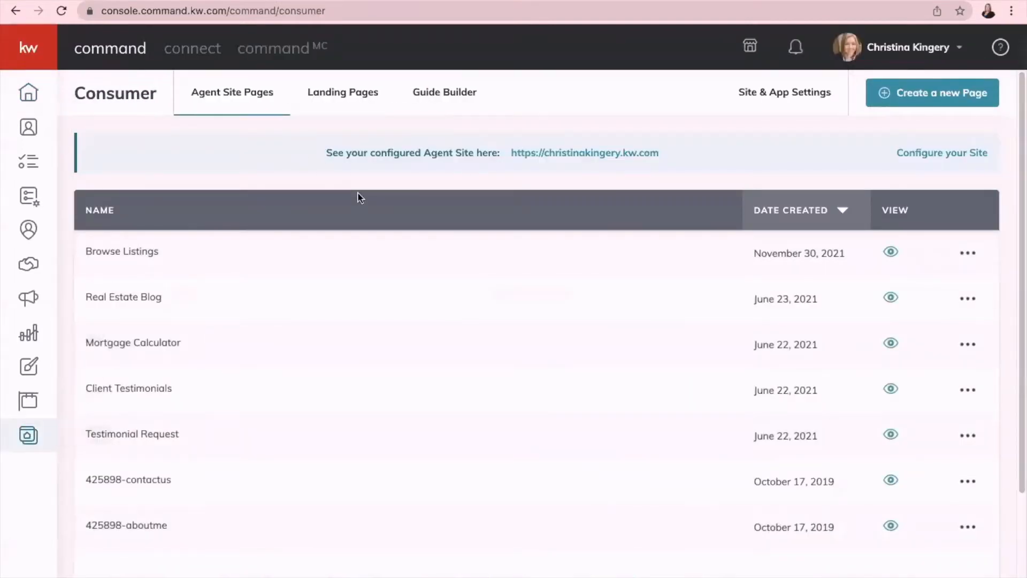
{"action": "mouse_move", "coordinate": [976, 97]}
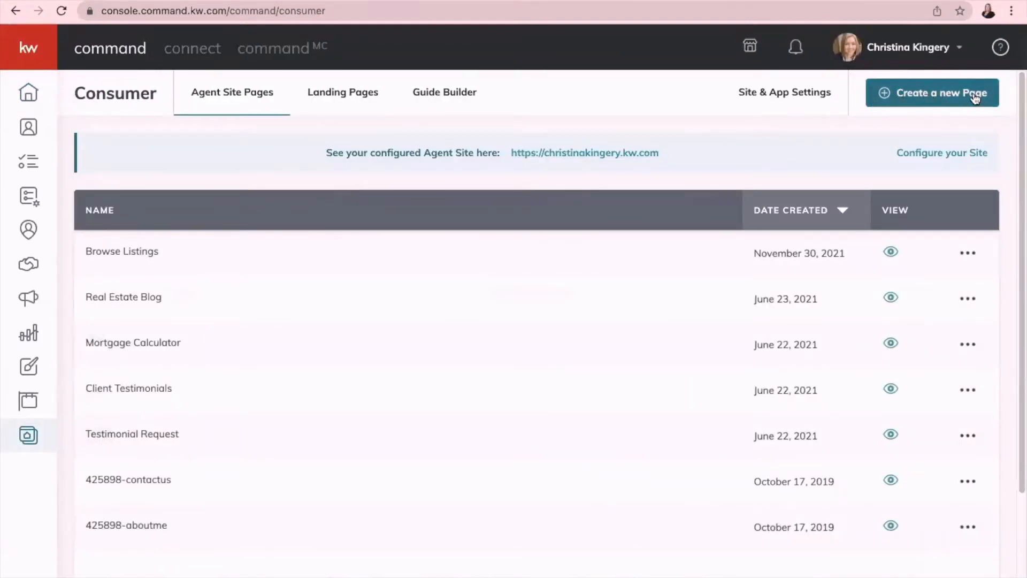
{"action": "left_click", "coordinate": [931, 93]}
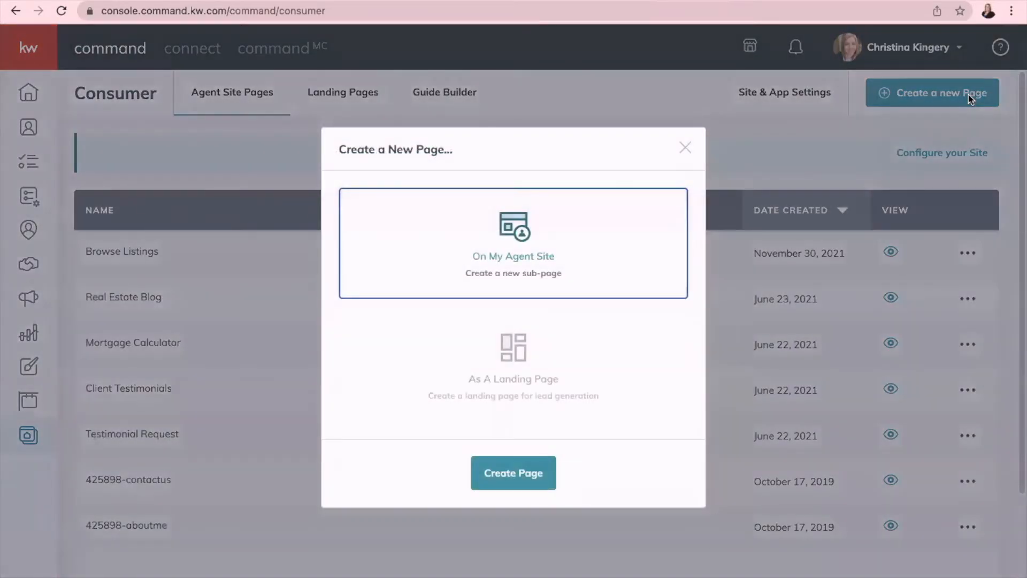
{"action": "mouse_move", "coordinate": [536, 302]}
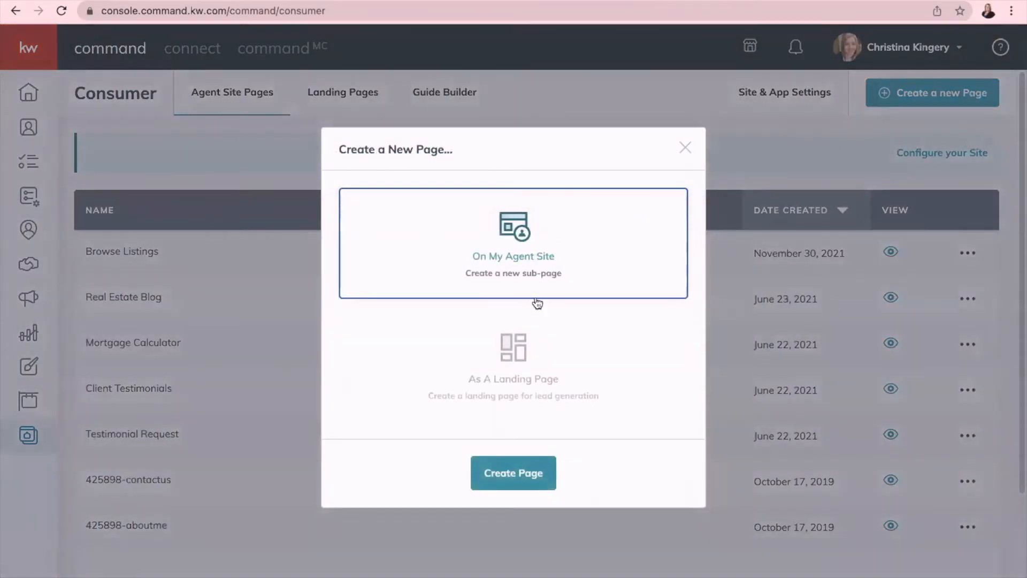
{"action": "left_click", "coordinate": [685, 147]}
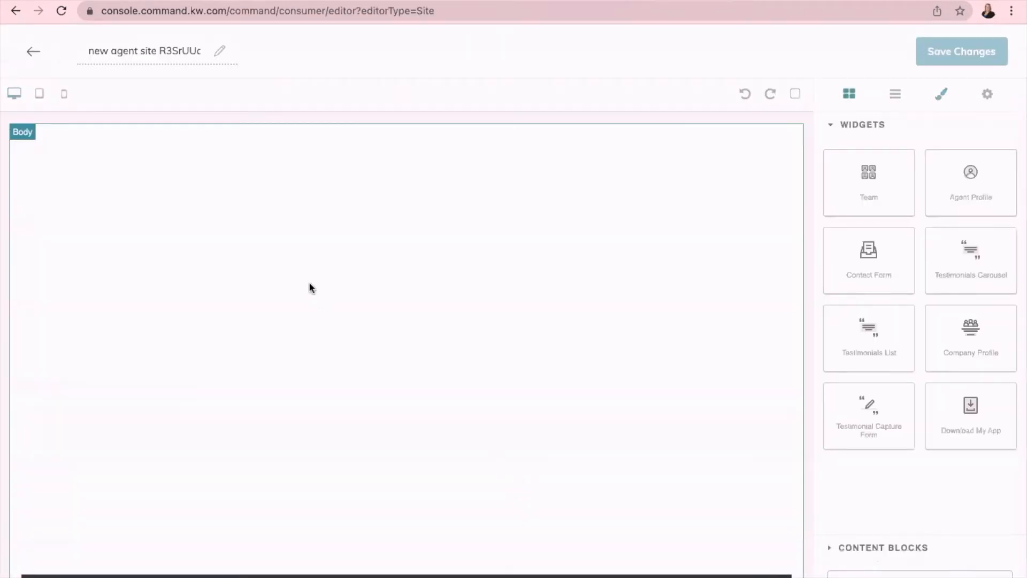
{"action": "mouse_move", "coordinate": [315, 282]}
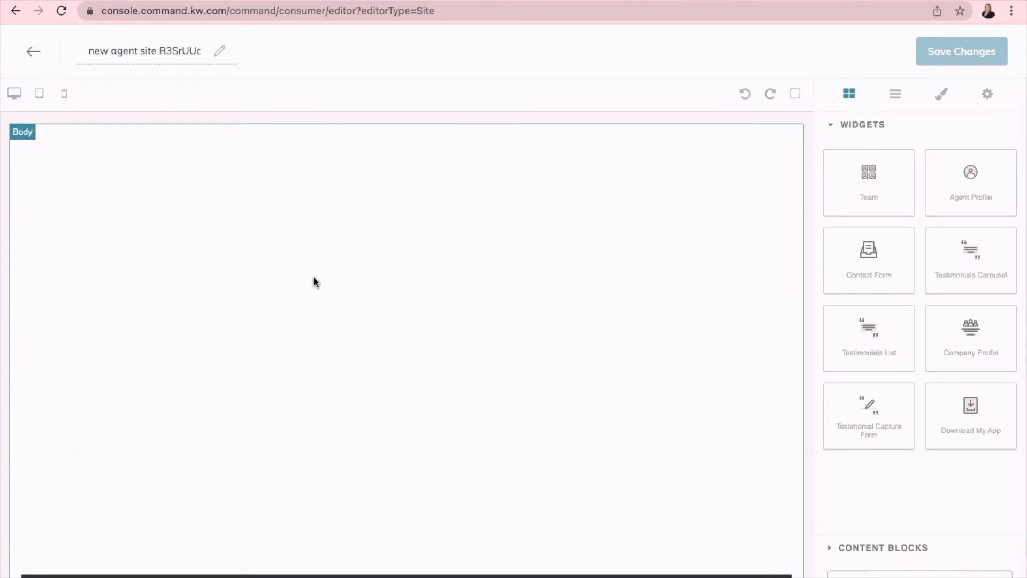
{"action": "mouse_move", "coordinate": [832, 151]}
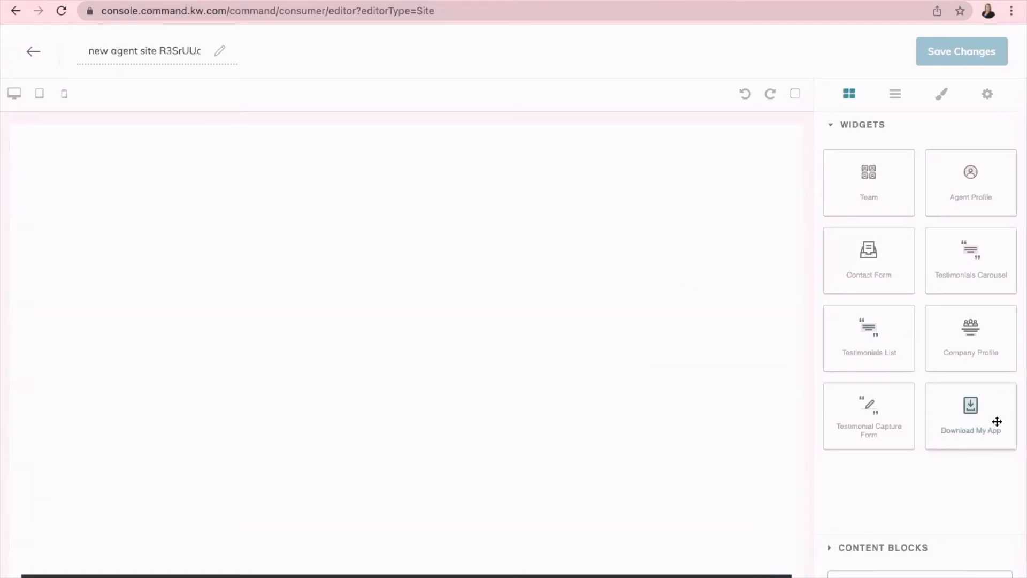
{"action": "mouse_move", "coordinate": [970, 416]}
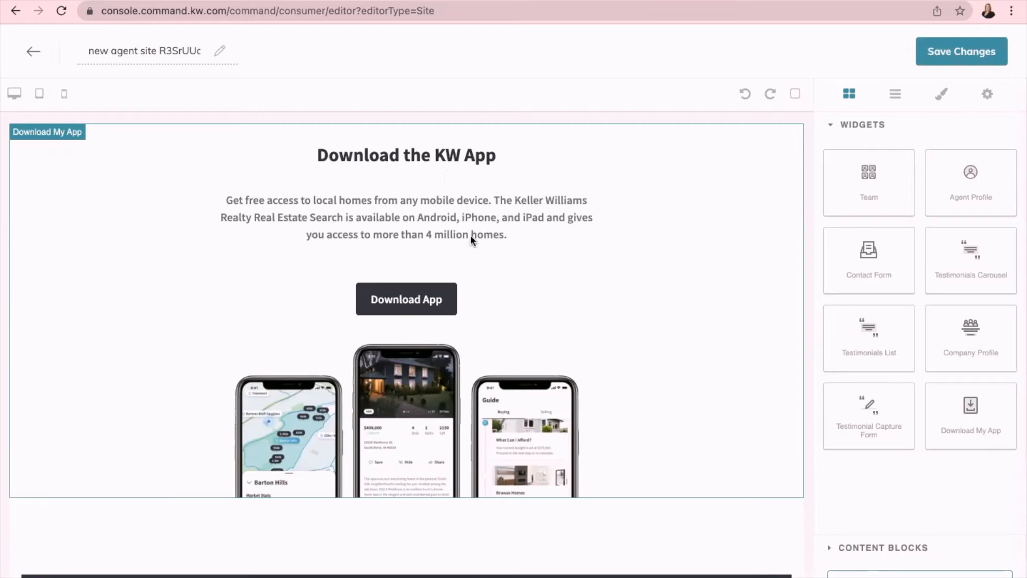
{"action": "mouse_move", "coordinate": [633, 315]}
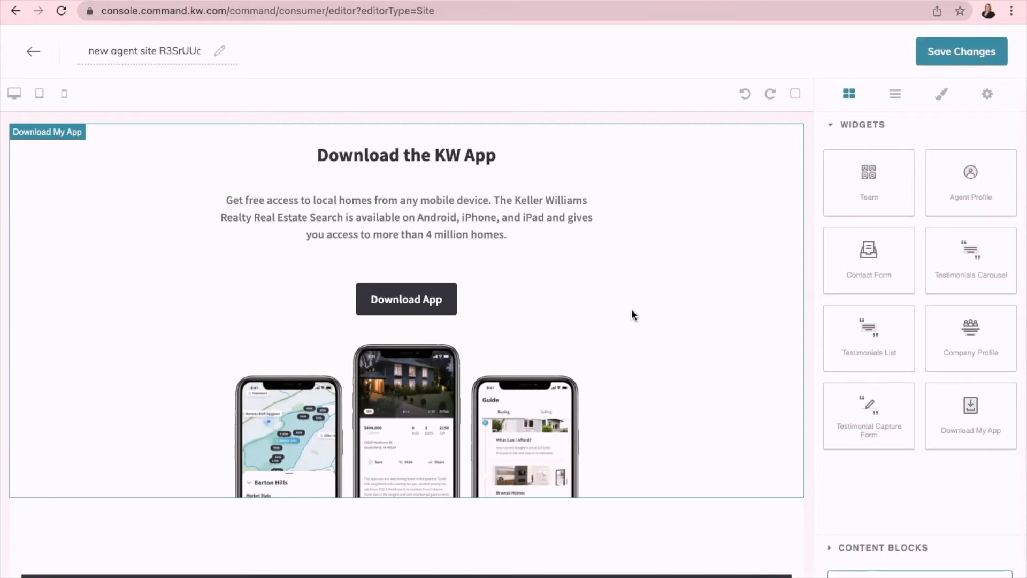
{"action": "mouse_move", "coordinate": [411, 351]}
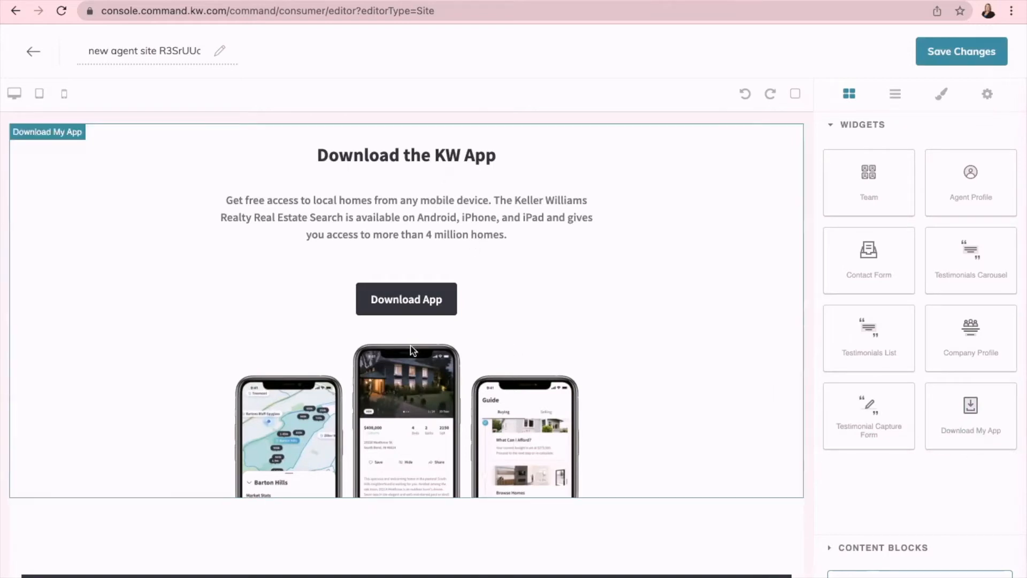
{"action": "mouse_move", "coordinate": [313, 296]}
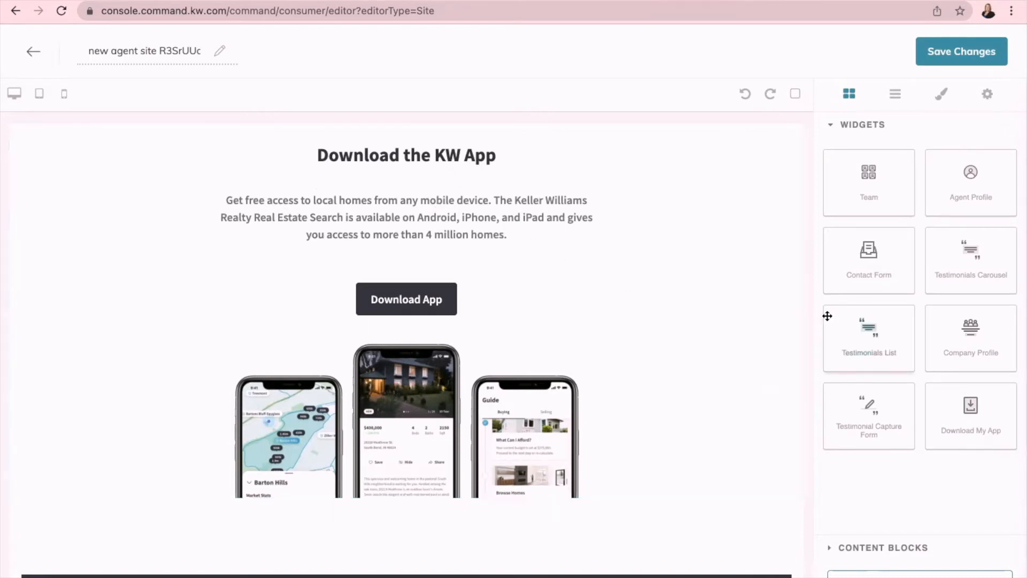
{"action": "mouse_move", "coordinate": [997, 331]}
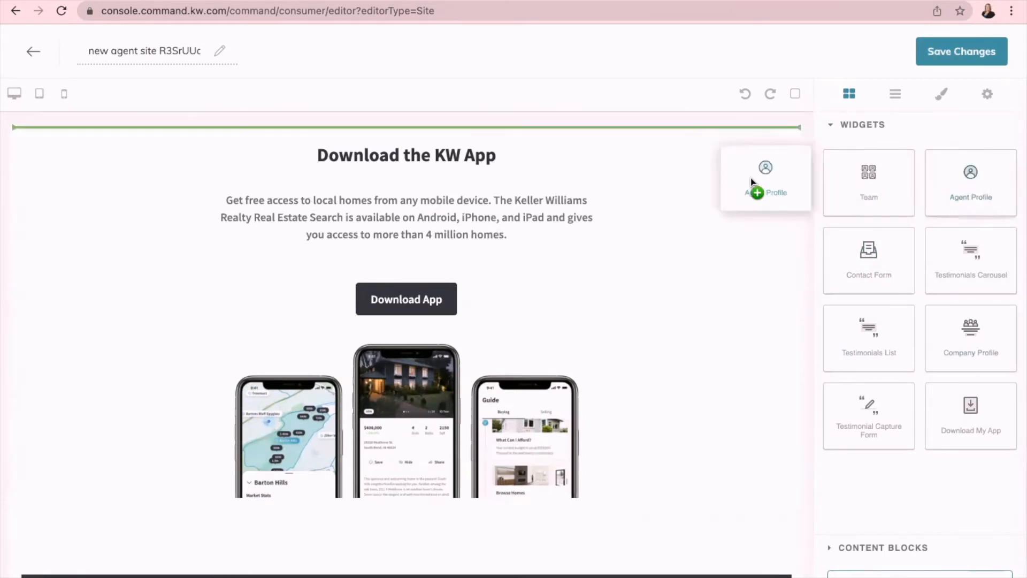
- Add a text block above the app section containing the NTREIS Matrix IDX iframe embed code
{"action": "left_click", "coordinate": [765, 177]}
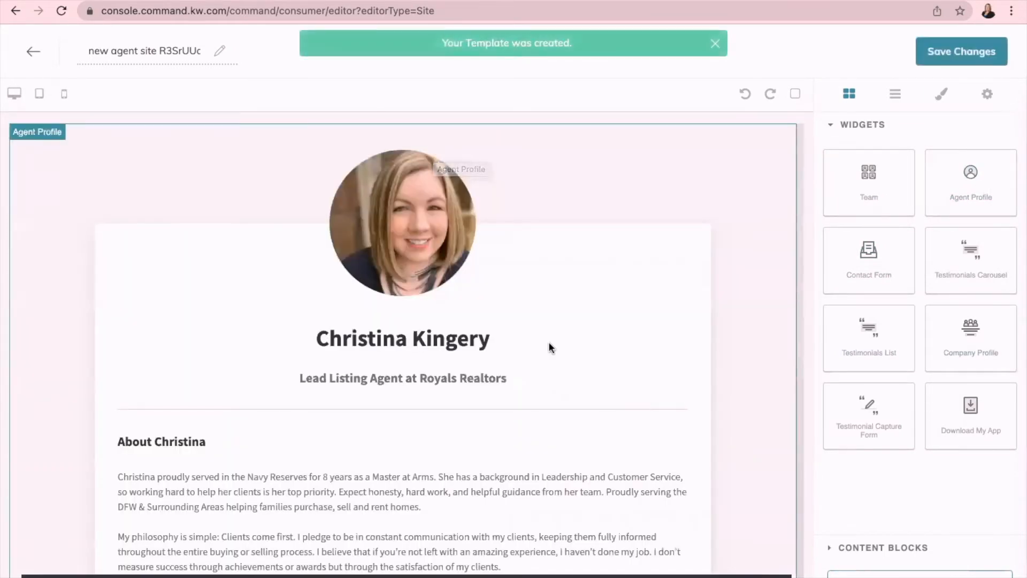
{"action": "mouse_move", "coordinate": [733, 389]}
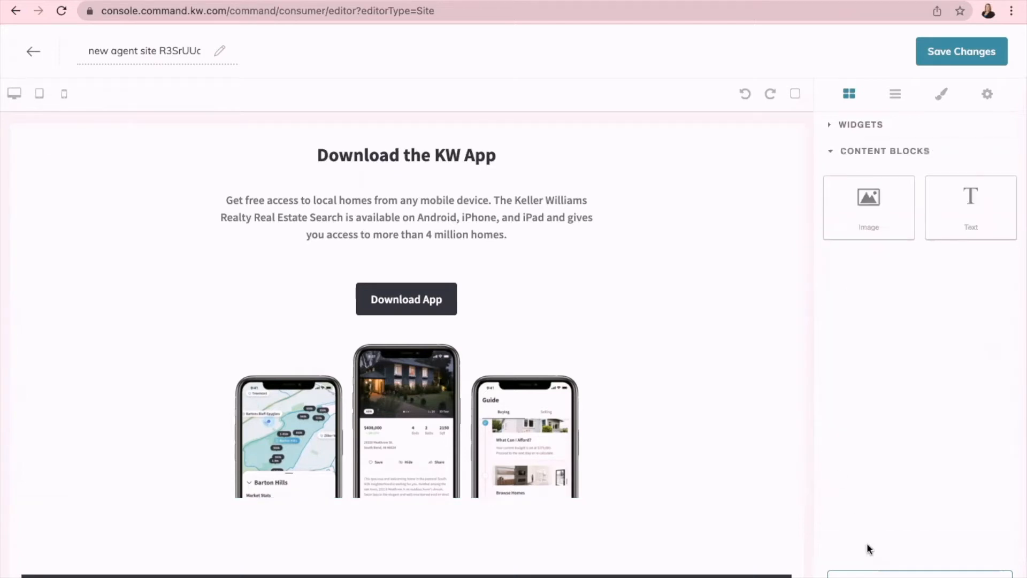
{"action": "mouse_move", "coordinate": [983, 218]}
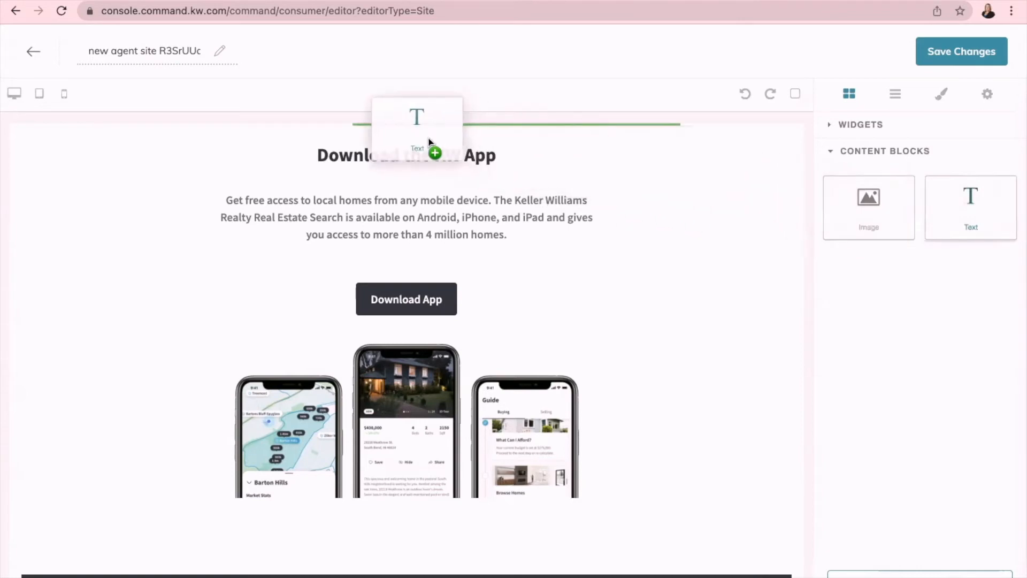
{"action": "left_click", "coordinate": [406, 138]}
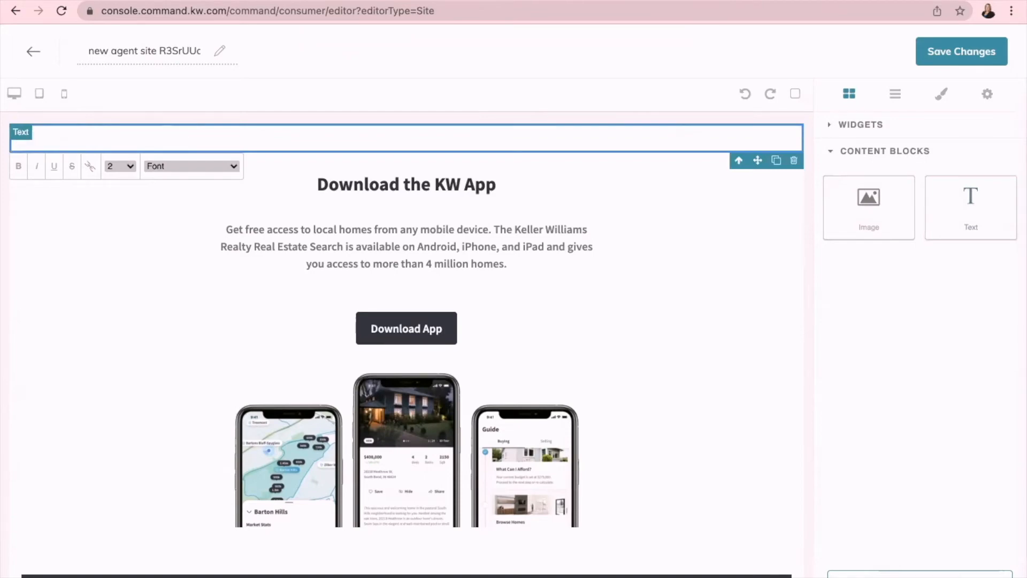
{"action": "type", "text": "<iframe src=\"https://matrix.ntreis.net/Matrix/public/IDX.aspx?idx=c4151224\" width=\"100%\" height=\"100%\" frameborder=\"0\" marginwidth=\"0\" marginheight=\"0\"></iframe>"}
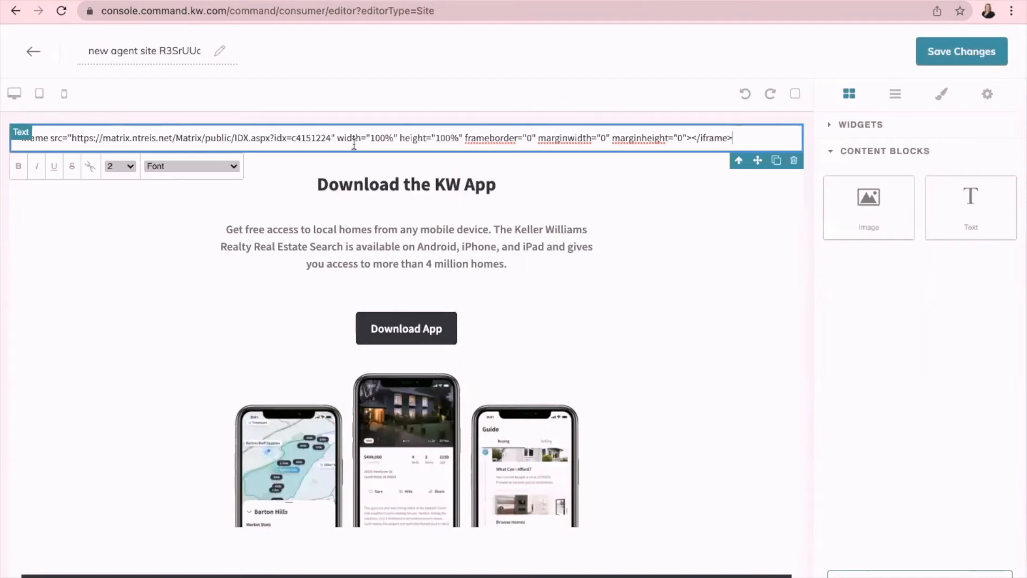
{"action": "left_click", "coordinate": [872, 23]}
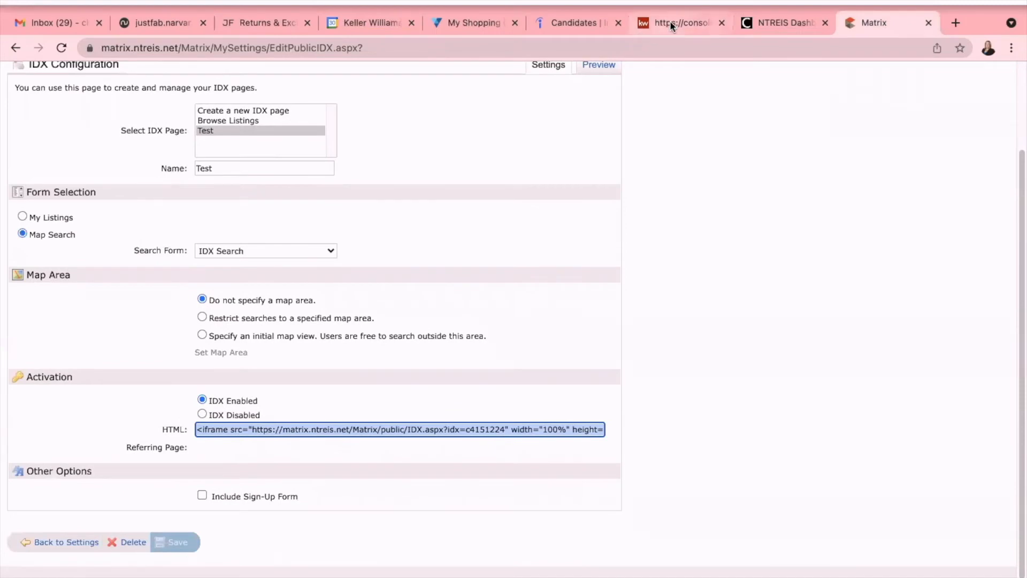
{"action": "left_click", "coordinate": [674, 23]}
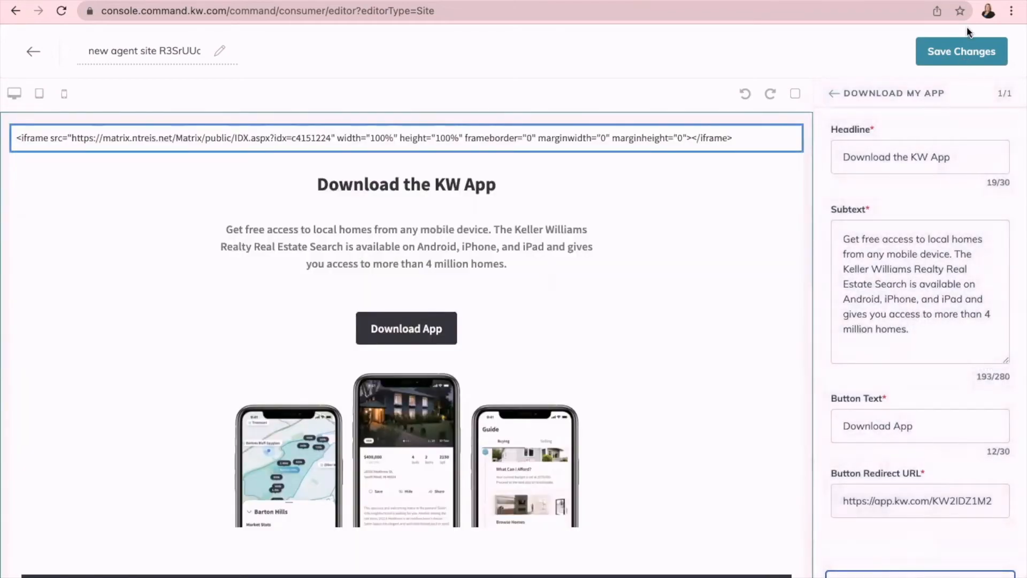
- Save the new page's changes and continue to Site & App Settings
{"action": "left_click", "coordinate": [961, 51]}
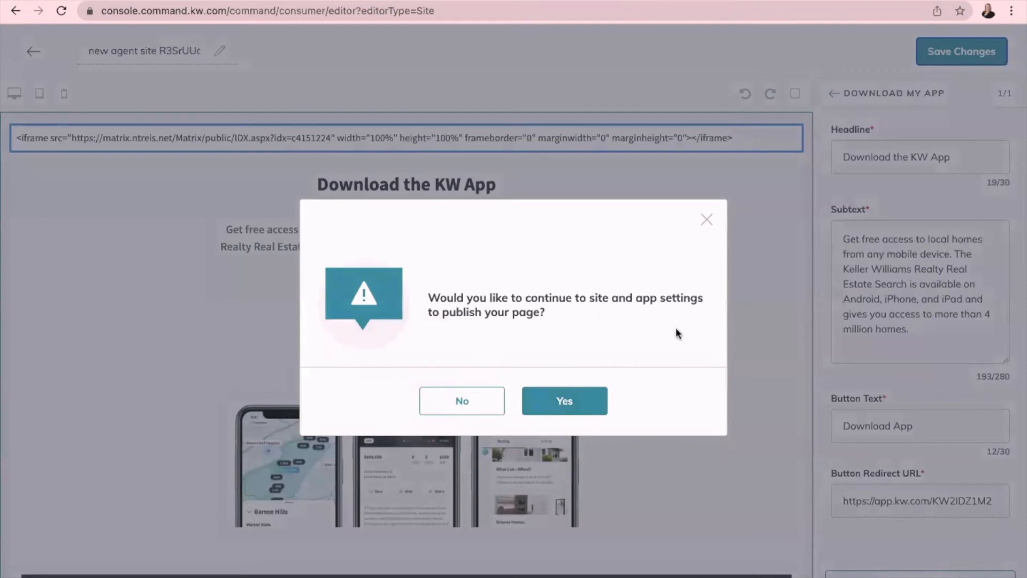
{"action": "left_click", "coordinate": [564, 401]}
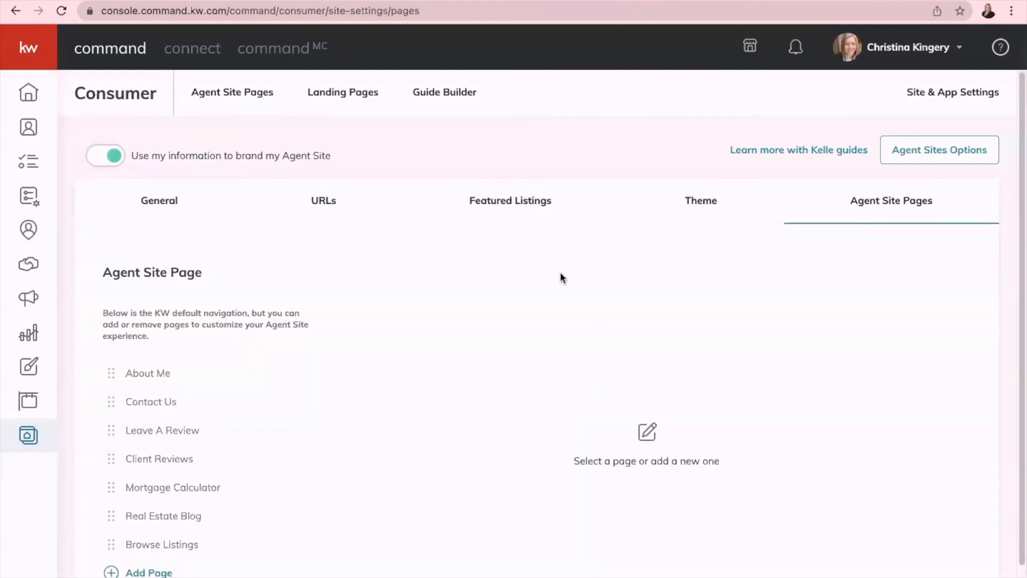
{"action": "mouse_move", "coordinate": [217, 278]}
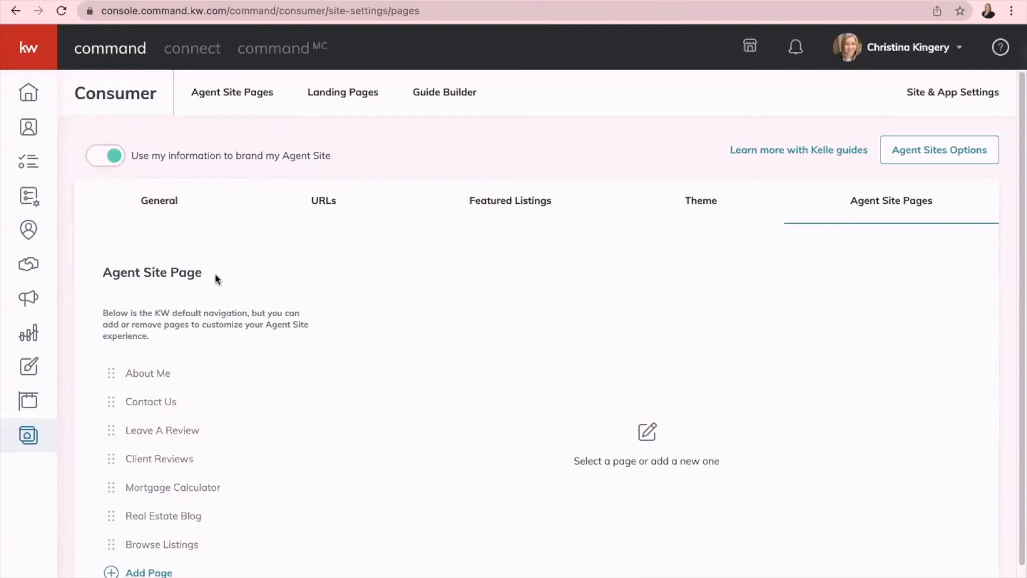
{"action": "mouse_move", "coordinate": [347, 349]}
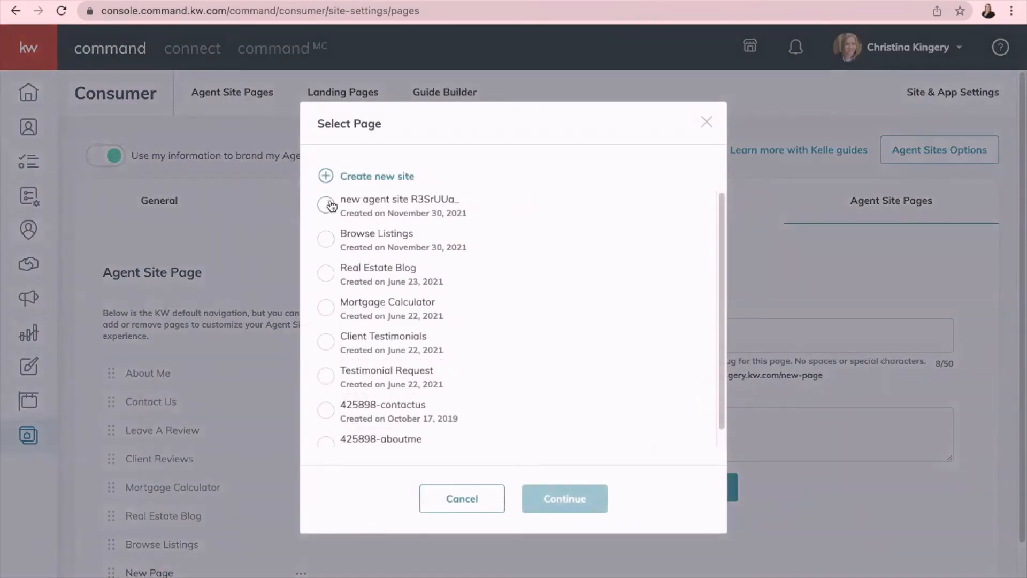
- Select the newly built agent site page for the new navigation entry and continue
{"action": "left_click", "coordinate": [326, 204]}
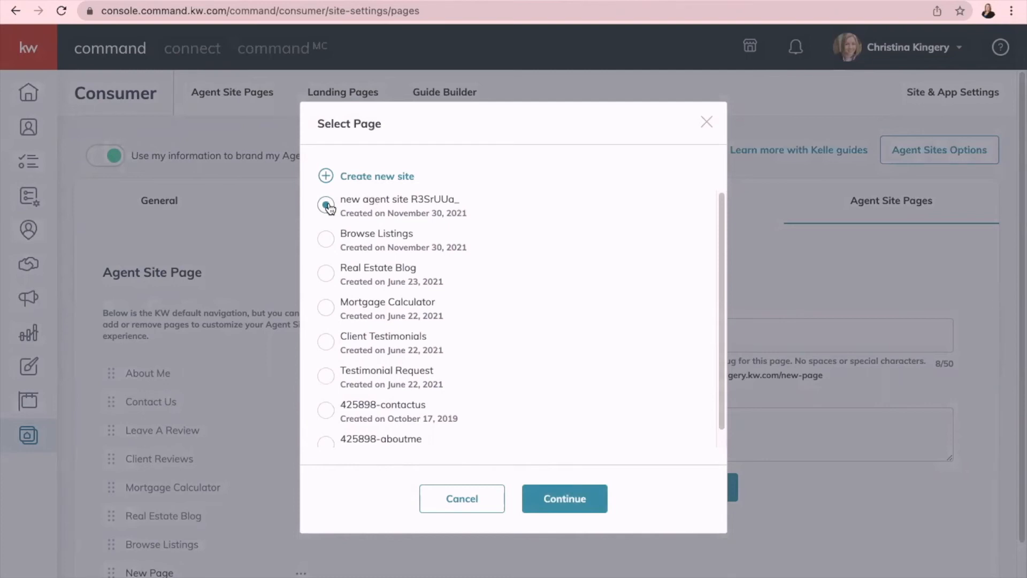
{"action": "left_click", "coordinate": [326, 205]}
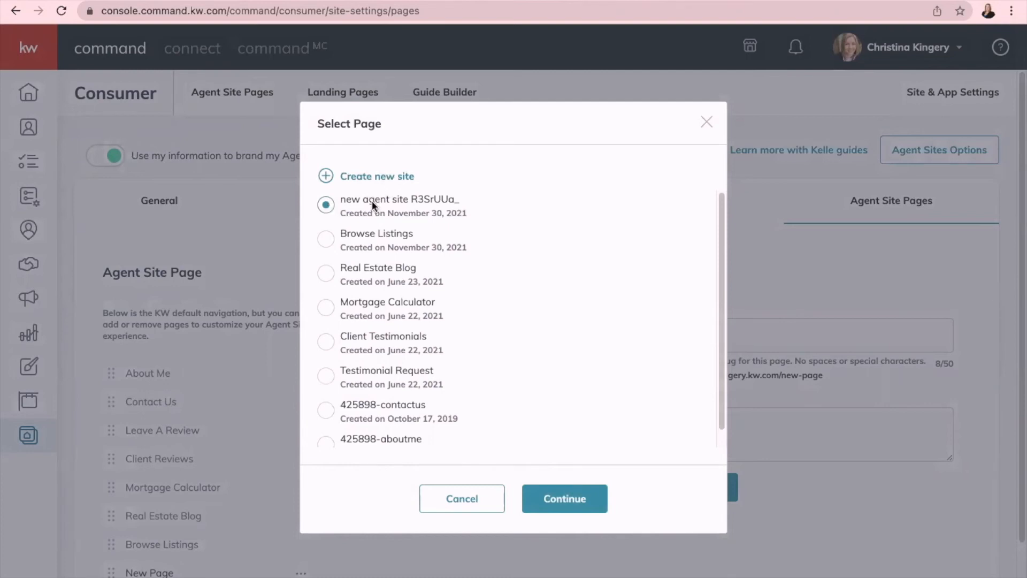
{"action": "mouse_move", "coordinate": [380, 418]}
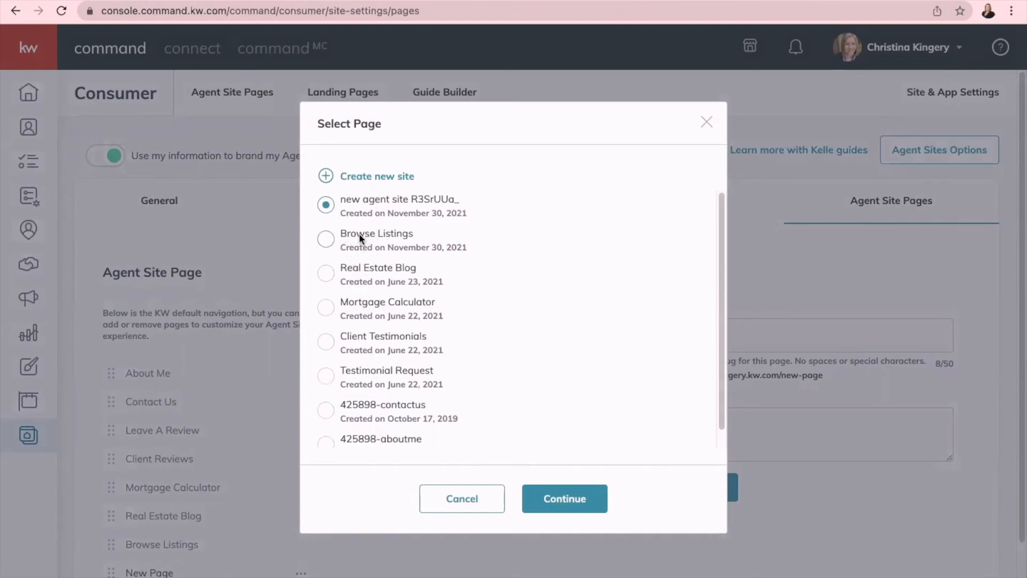
{"action": "mouse_move", "coordinate": [473, 352]}
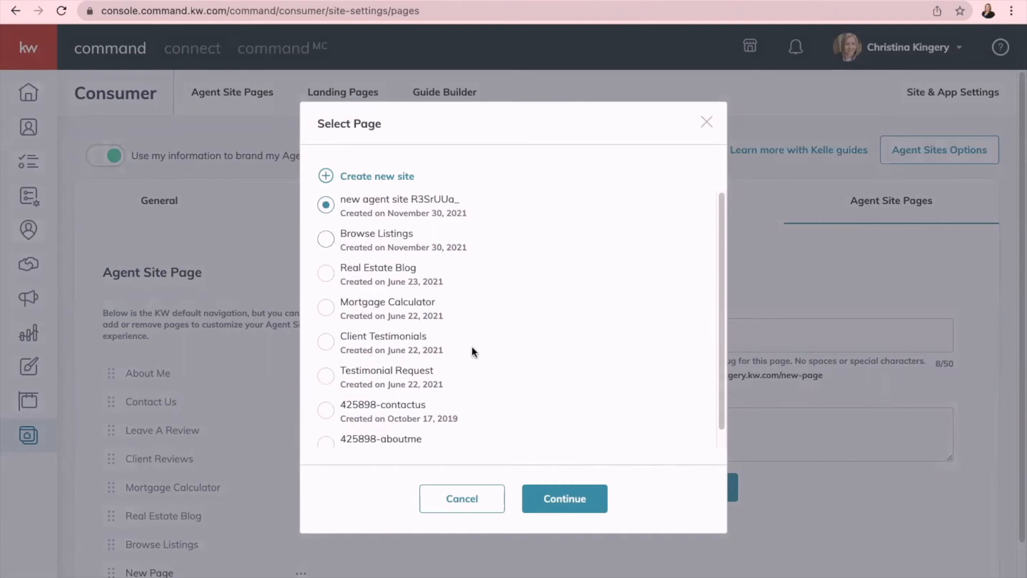
{"action": "mouse_move", "coordinate": [514, 405]}
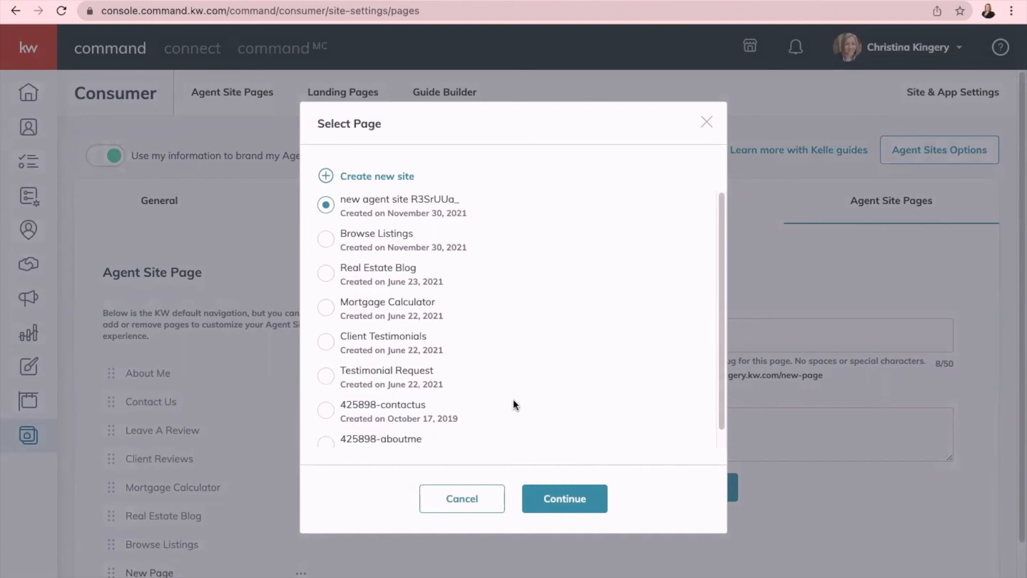
{"action": "mouse_move", "coordinate": [564, 498]}
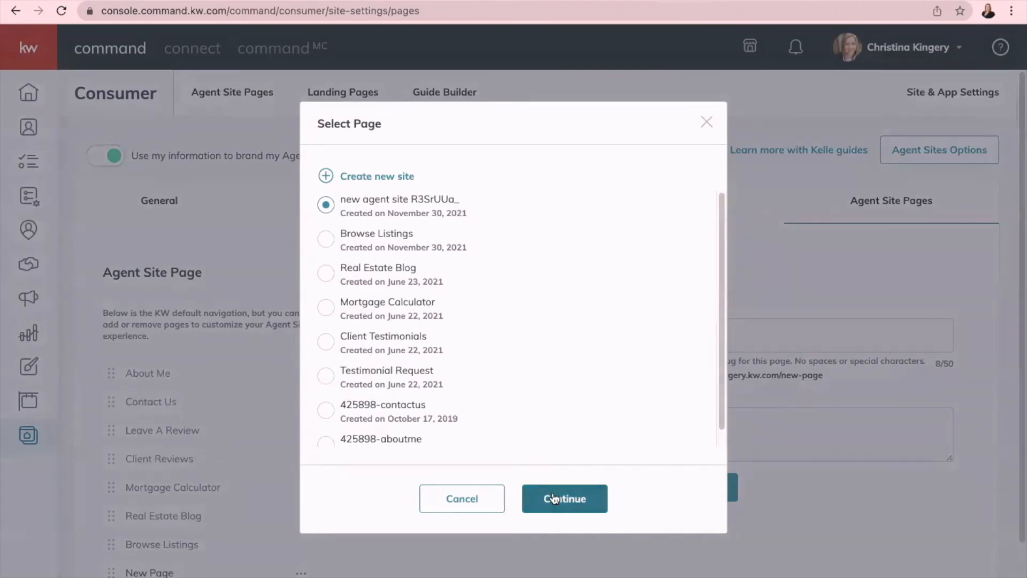
{"action": "left_click", "coordinate": [564, 498]}
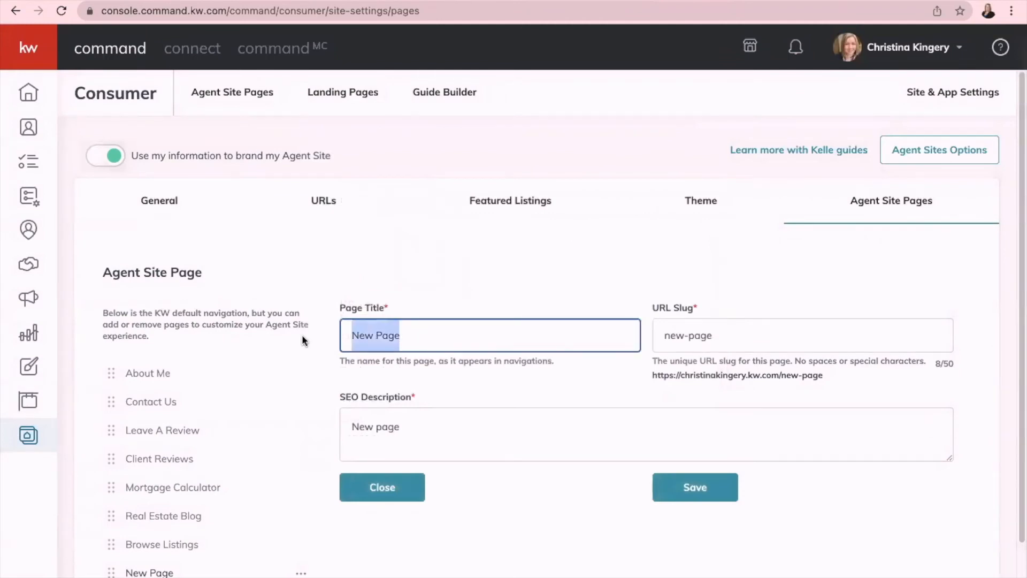
- Enter title 'Test', slug 'browse-listings' and SEO description 'Search for your dream home today.'
{"action": "type", "text": "T"}
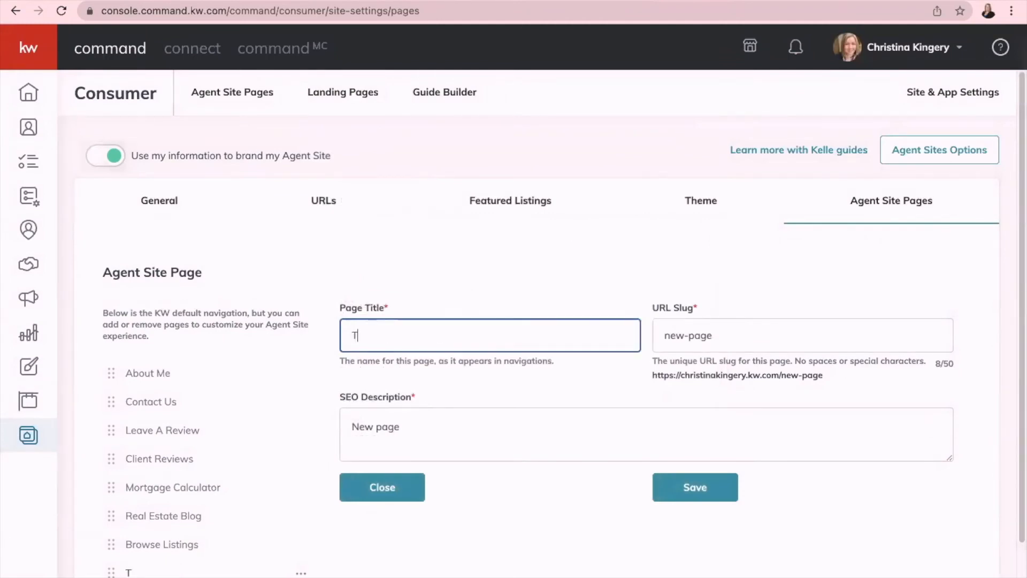
{"action": "type", "text": "est"}
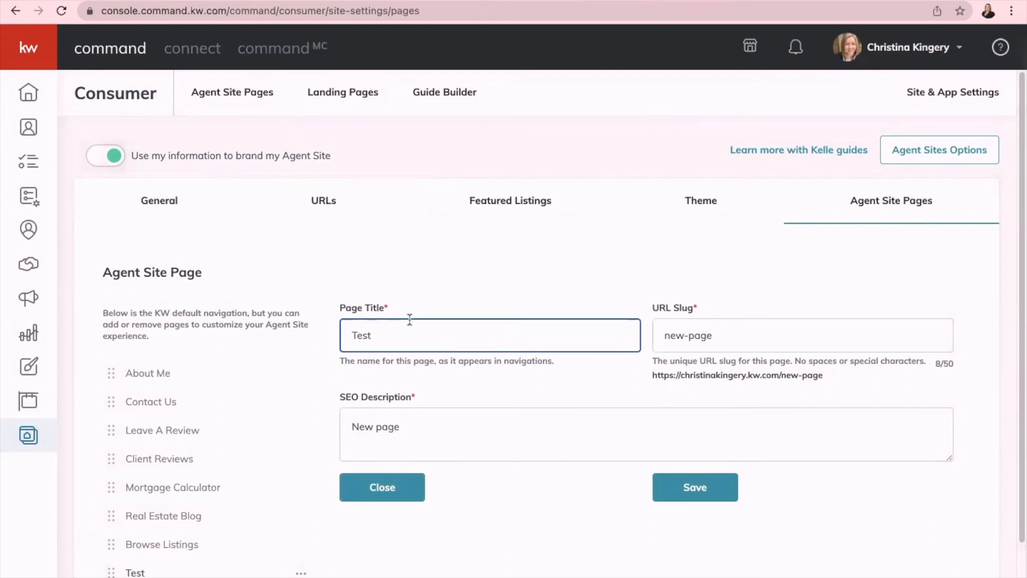
{"action": "mouse_move", "coordinate": [615, 290]}
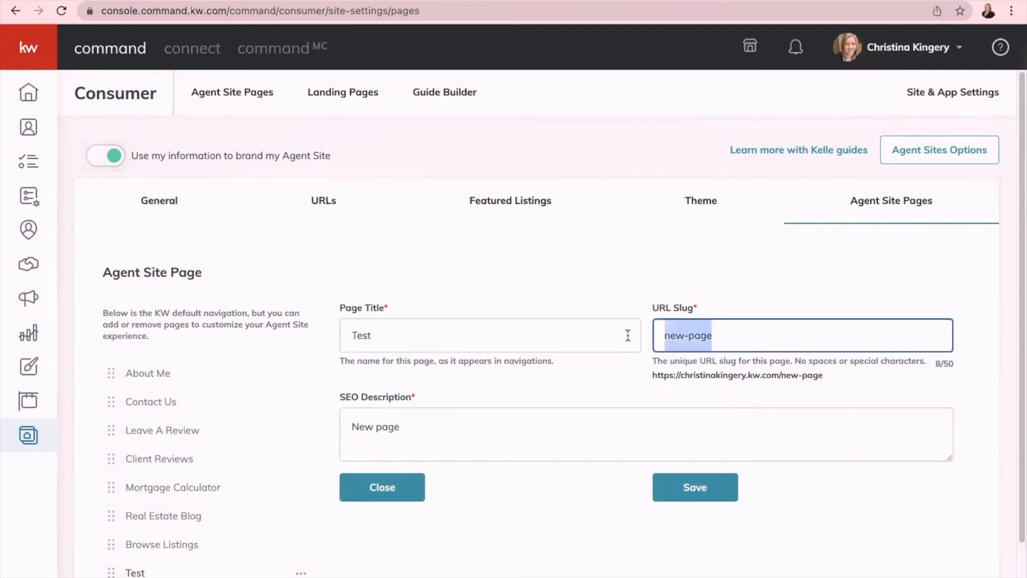
{"action": "type", "text": "browse"}
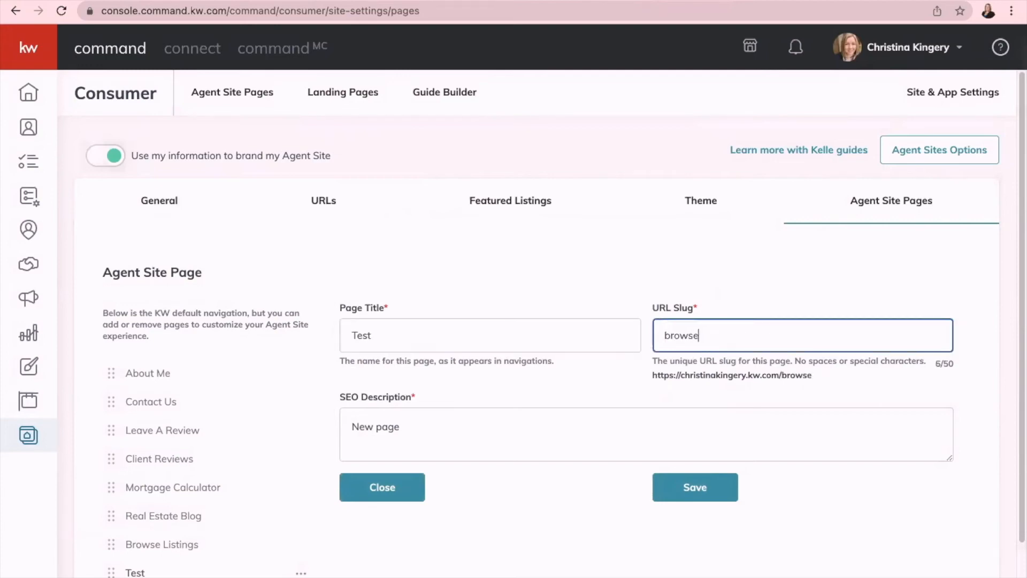
{"action": "type", "text": "-lis"}
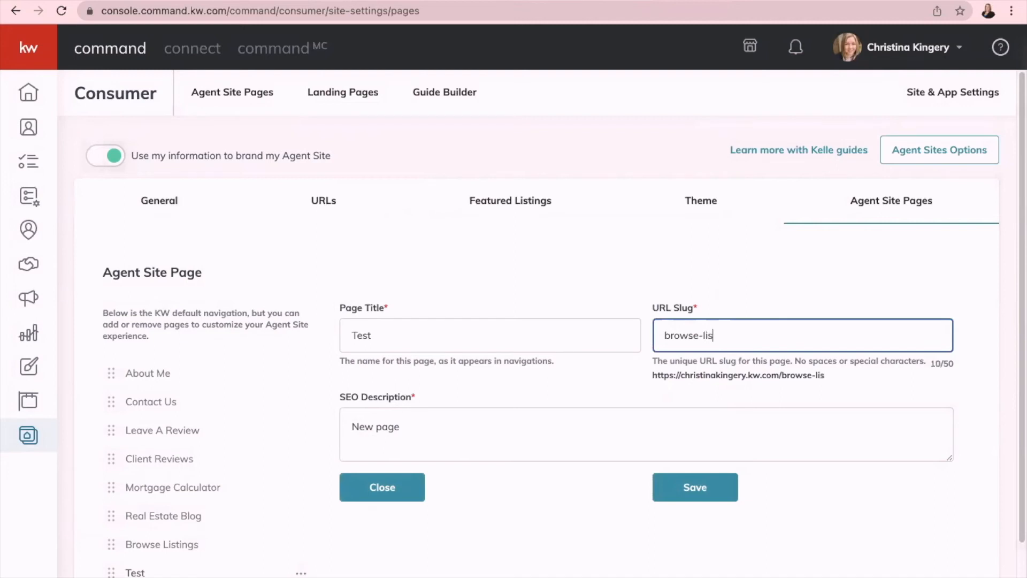
{"action": "type", "text": "tings"}
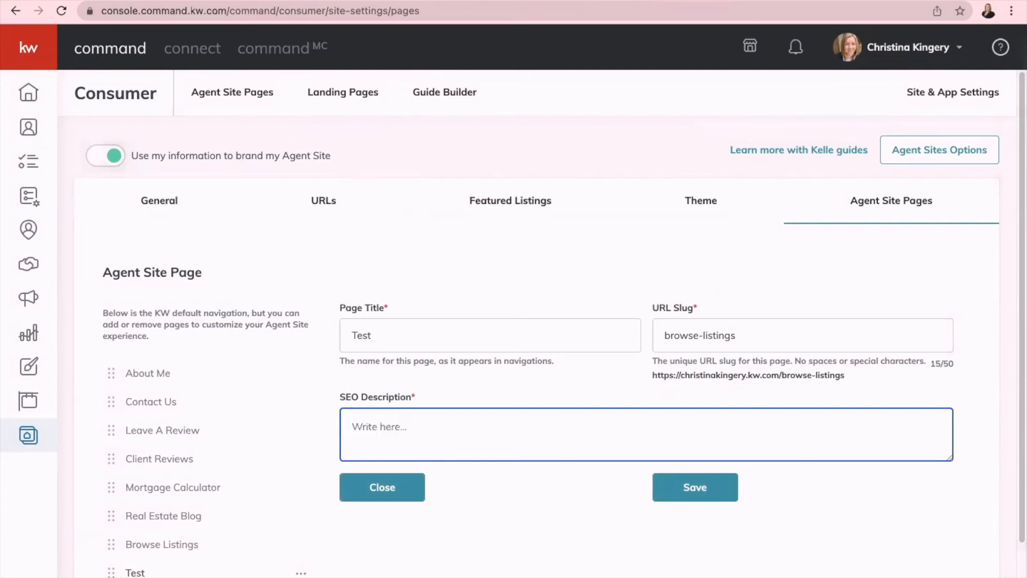
{"action": "type", "text": "Sear"}
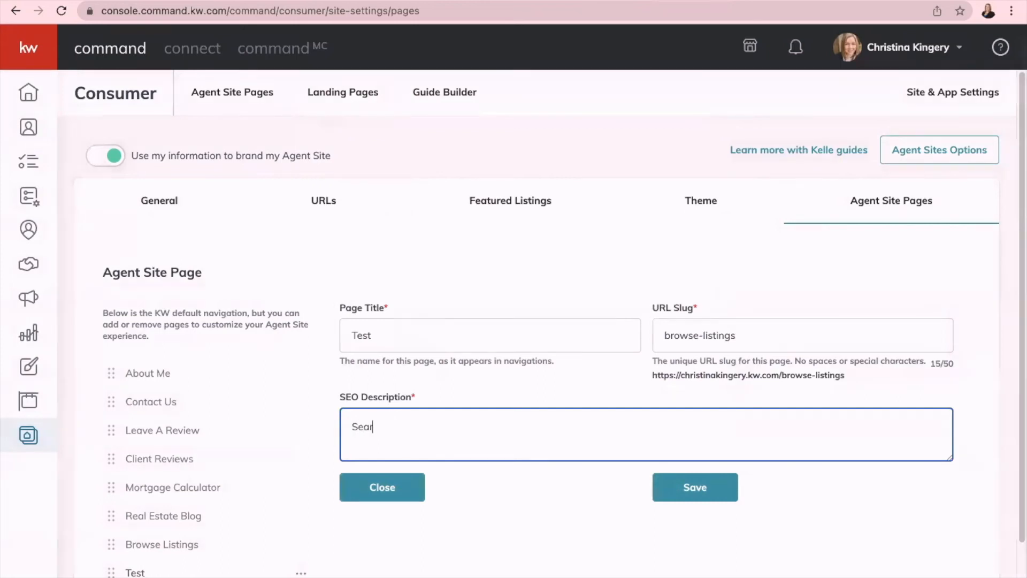
{"action": "type", "text": "ch for your drea"}
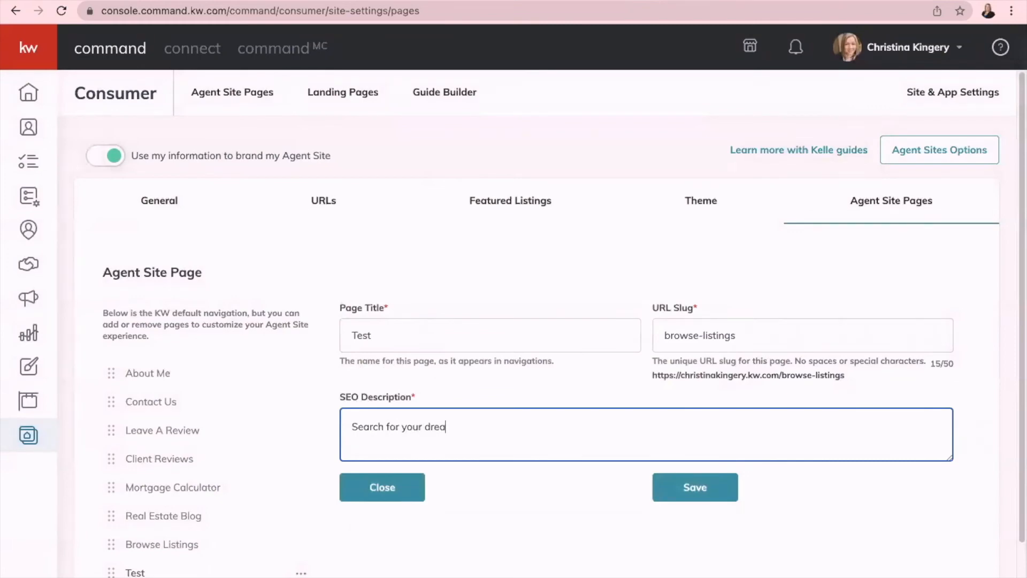
{"action": "type", "text": "m home today."}
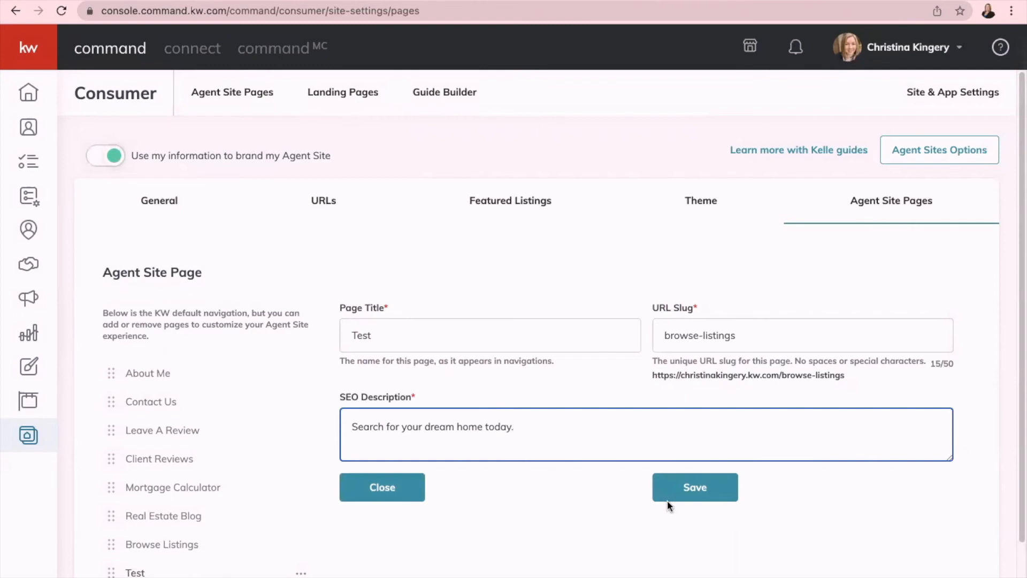
{"action": "mouse_move", "coordinate": [648, 282]}
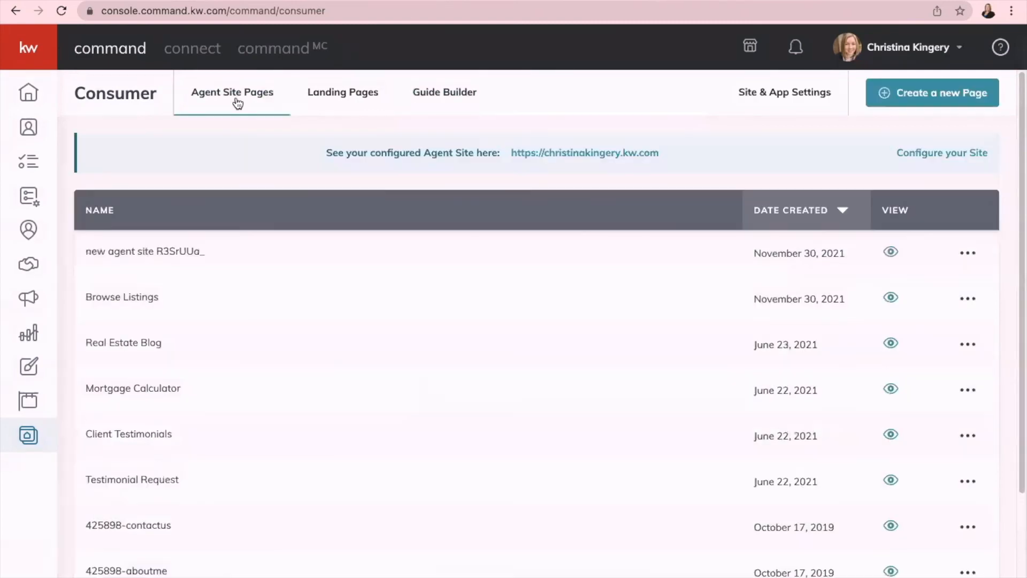
{"action": "mouse_move", "coordinate": [796, 321]}
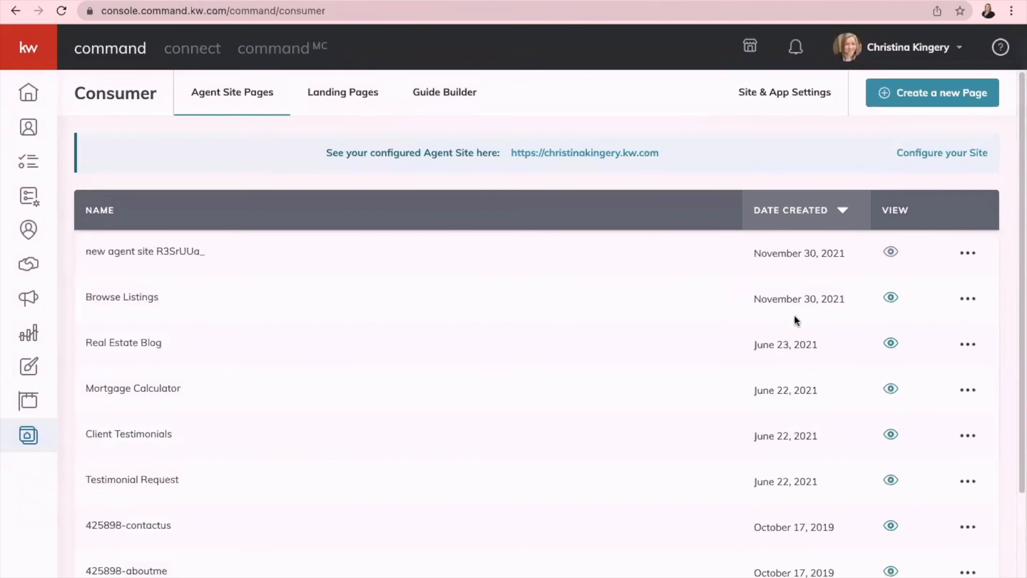
{"action": "mouse_move", "coordinate": [891, 298]}
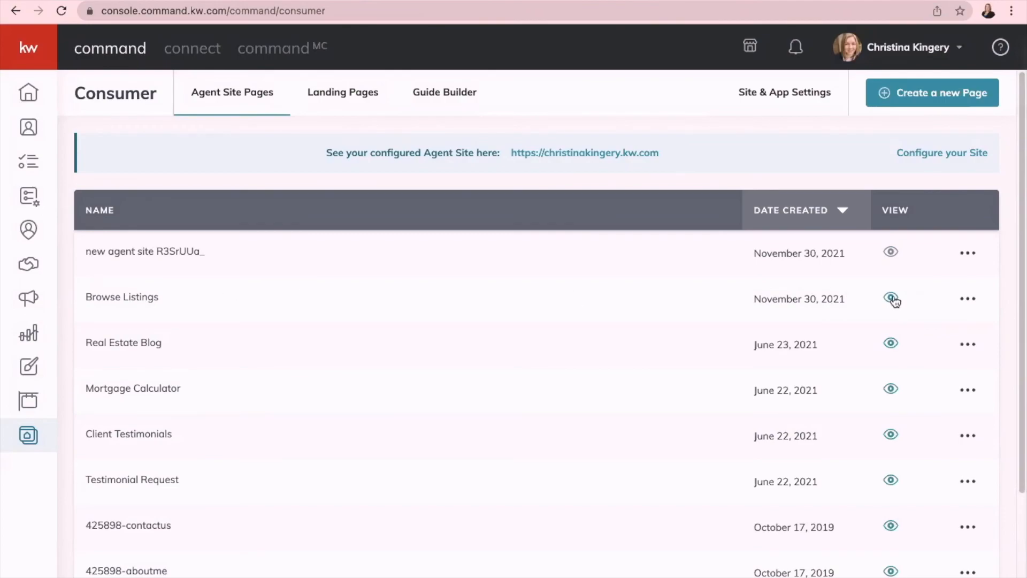
- Preview the live Browse Listings page and scroll through its IDX search criteria form
{"action": "left_click", "coordinate": [890, 298]}
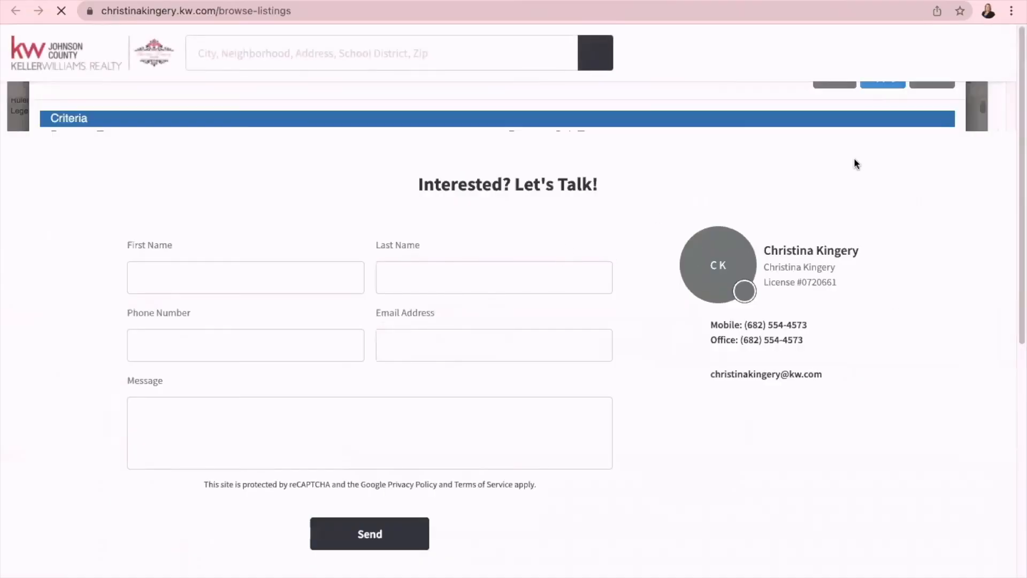
{"action": "scroll", "scroll_direction": "down", "scroll_amount": 3}
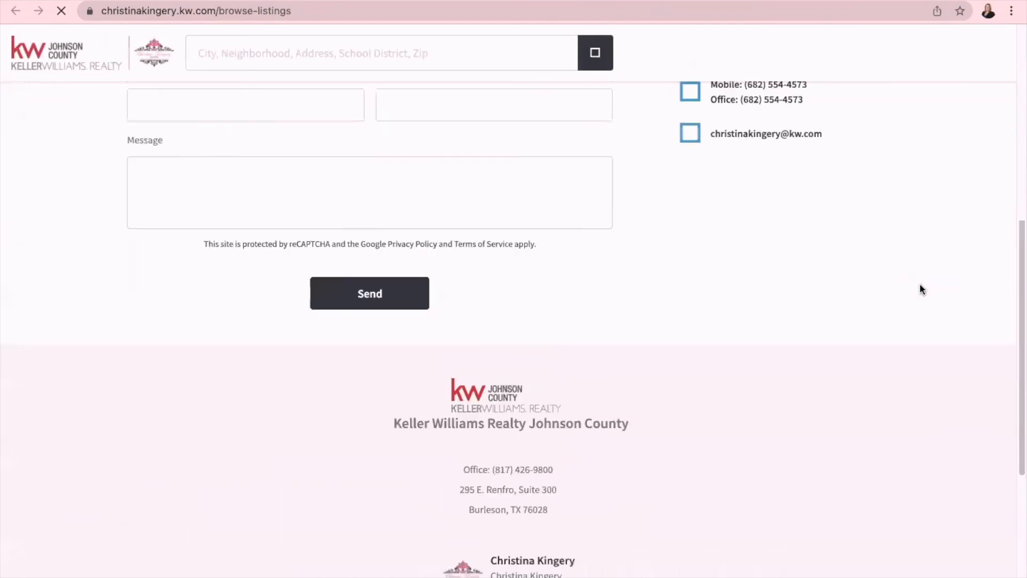
{"action": "scroll", "scroll_direction": "up", "scroll_amount": 3}
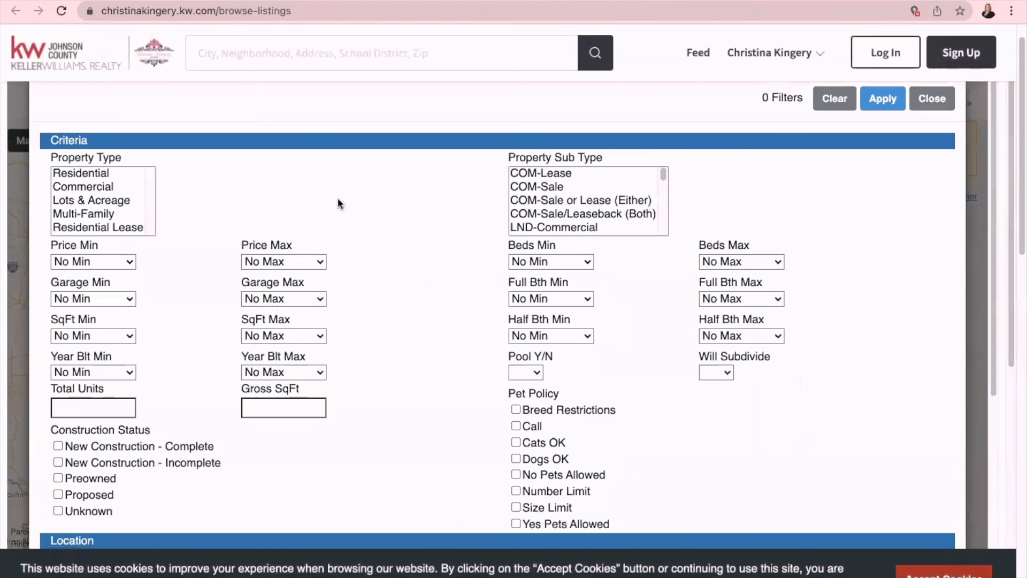
{"action": "mouse_move", "coordinate": [555, 376]}
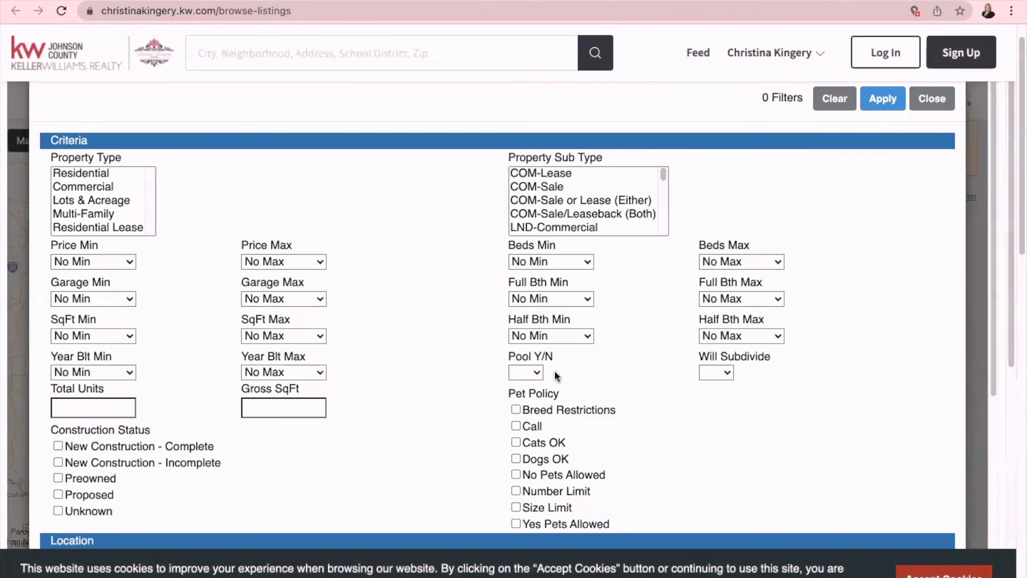
{"action": "mouse_move", "coordinate": [239, 294]}
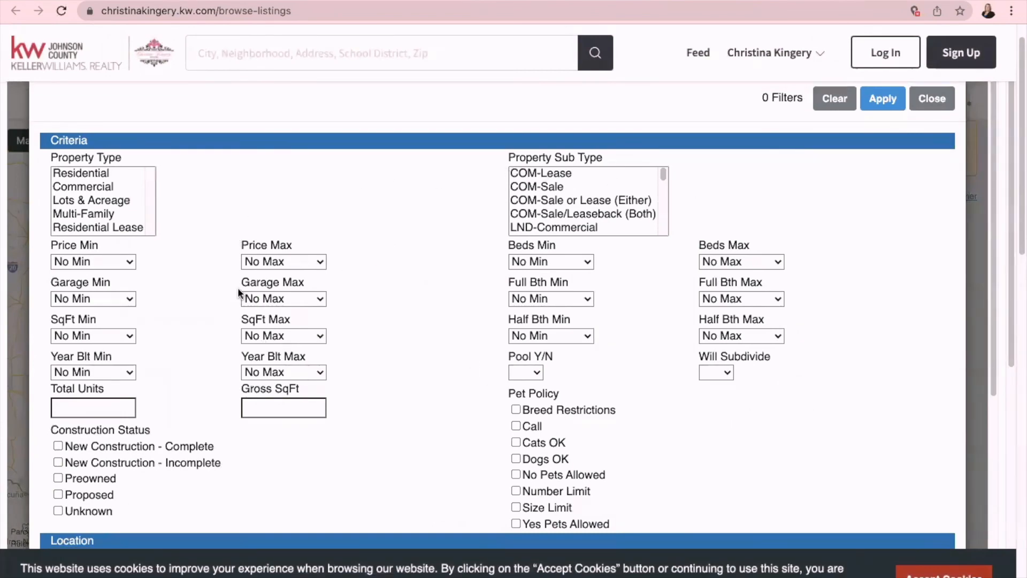
- Filter to Residential with all RES sub types and a $400,000 maximum price
{"action": "scroll", "scroll_direction": "down", "scroll_amount": 3}
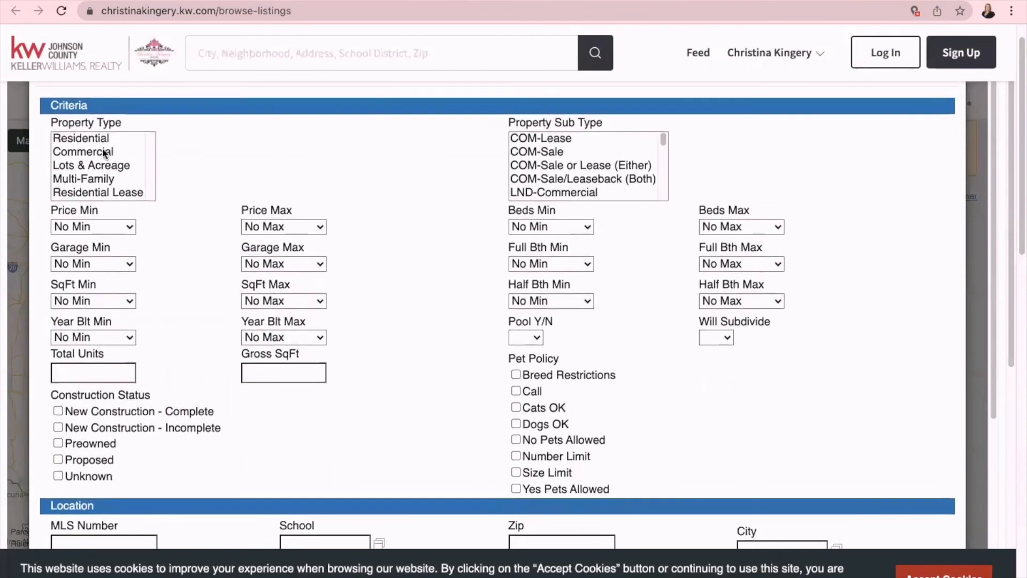
{"action": "left_click", "coordinate": [80, 137]}
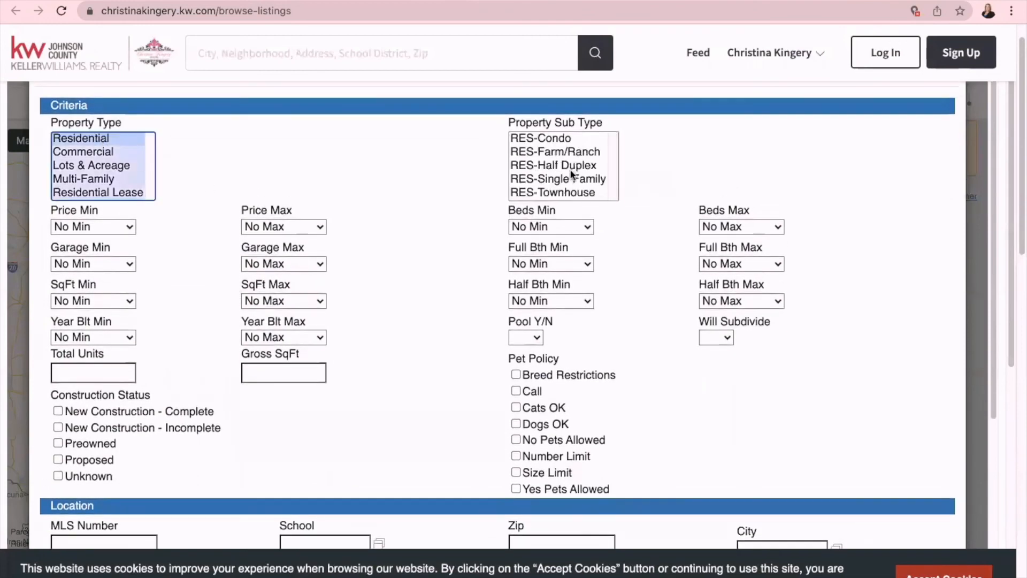
{"action": "left_click", "coordinate": [563, 166]}
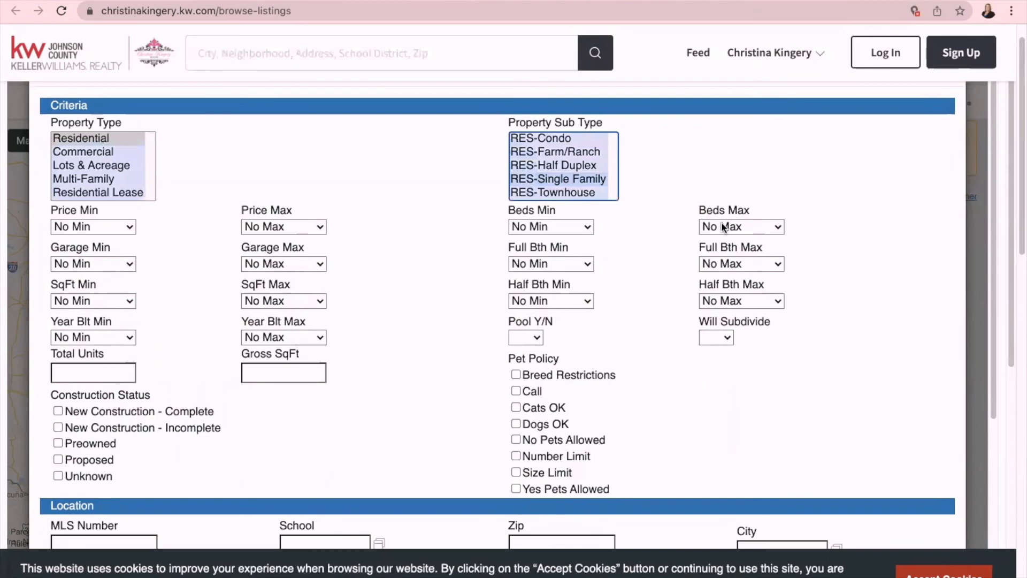
{"action": "left_click", "coordinate": [283, 226]}
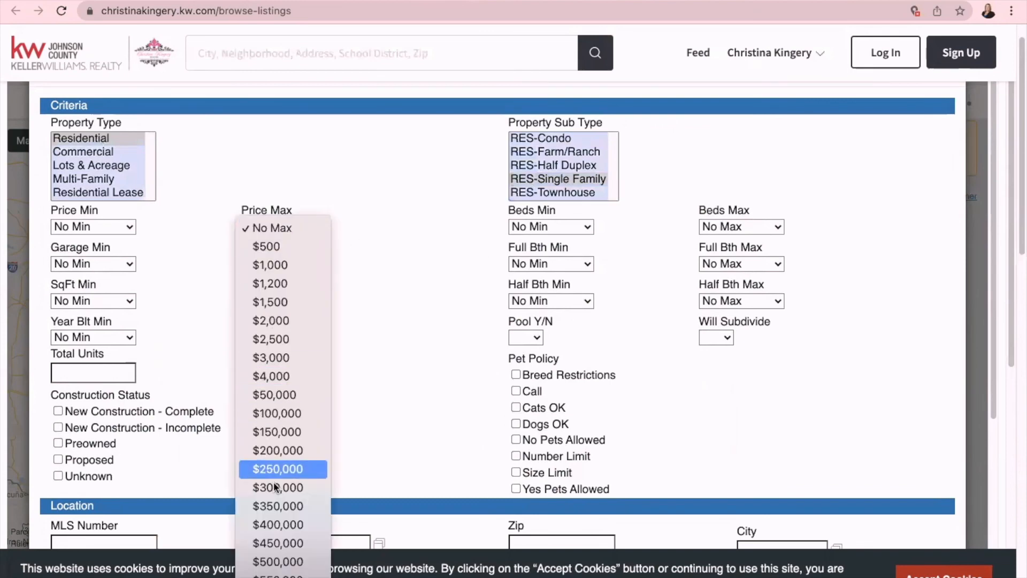
{"action": "left_click", "coordinate": [277, 524]}
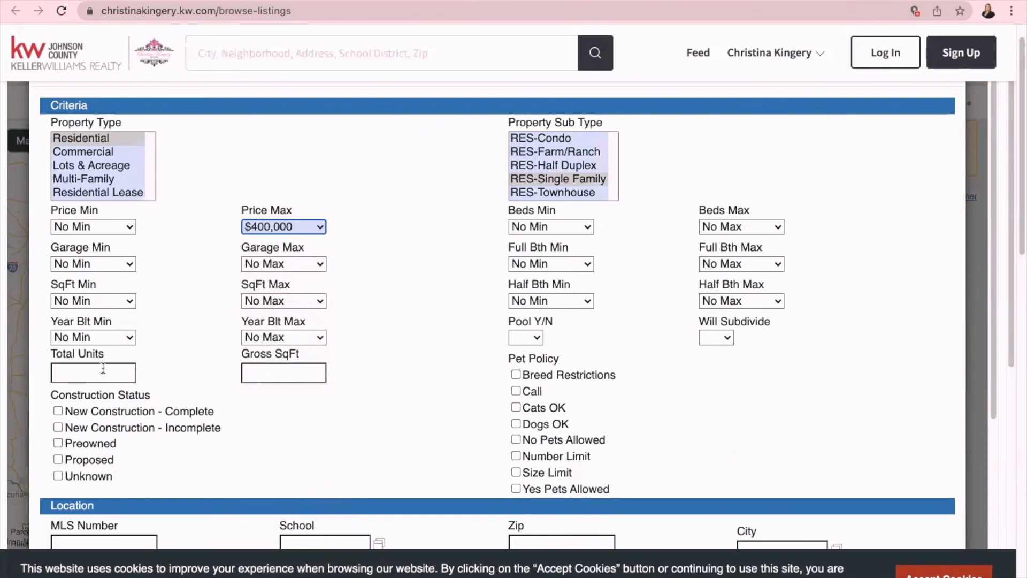
- Add zip code 76058 to show the 23 matching listings
{"action": "scroll", "scroll_direction": "down", "scroll_amount": 3}
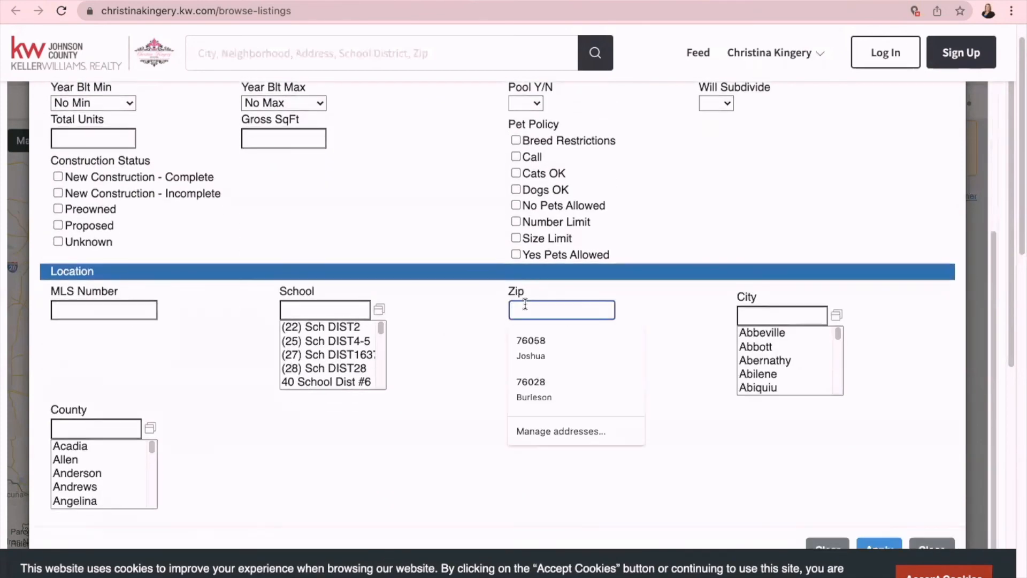
{"action": "type", "text": "76058"}
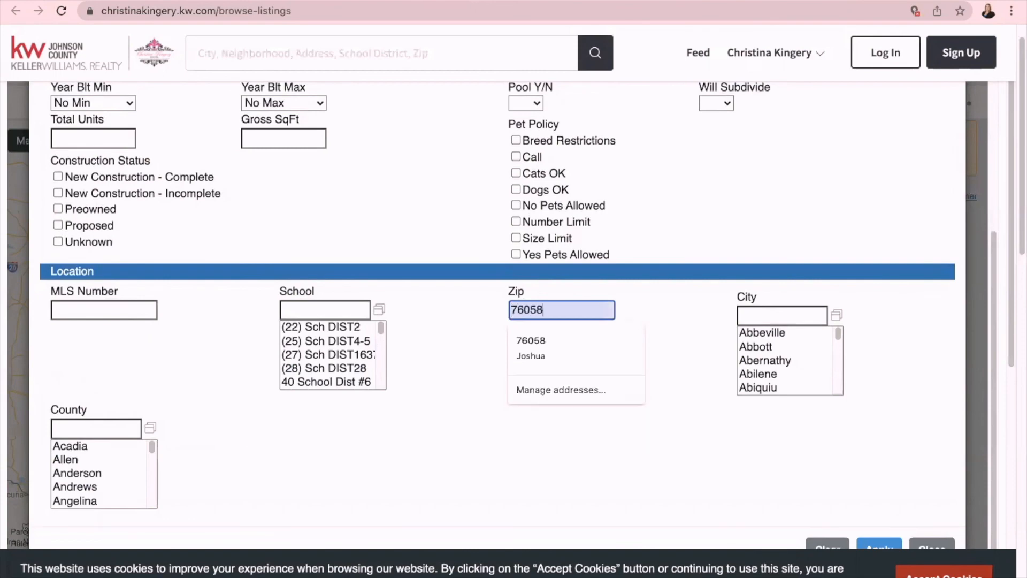
{"action": "left_click", "coordinate": [878, 548]}
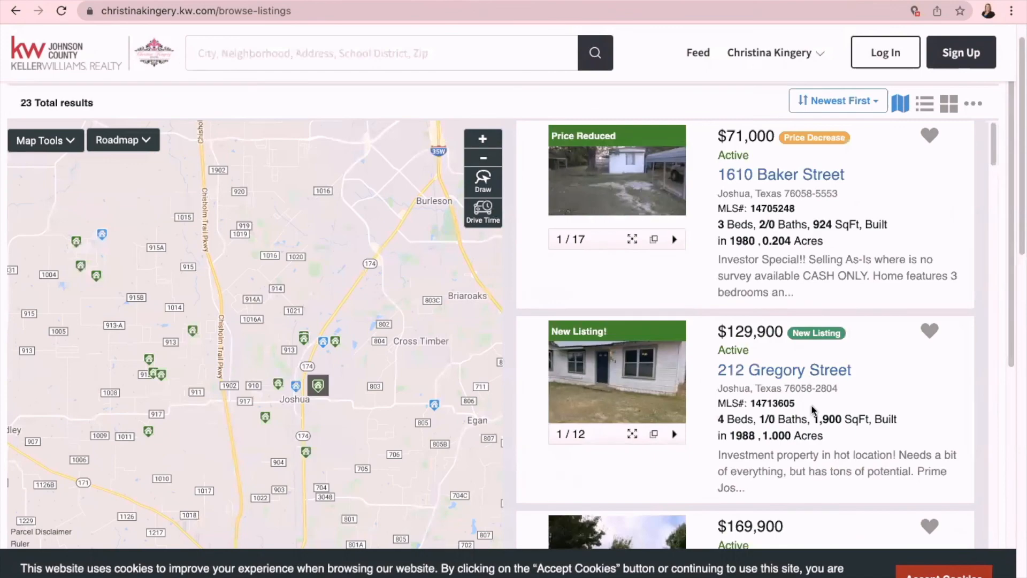
{"action": "scroll", "scroll_direction": "down", "scroll_amount": 3}
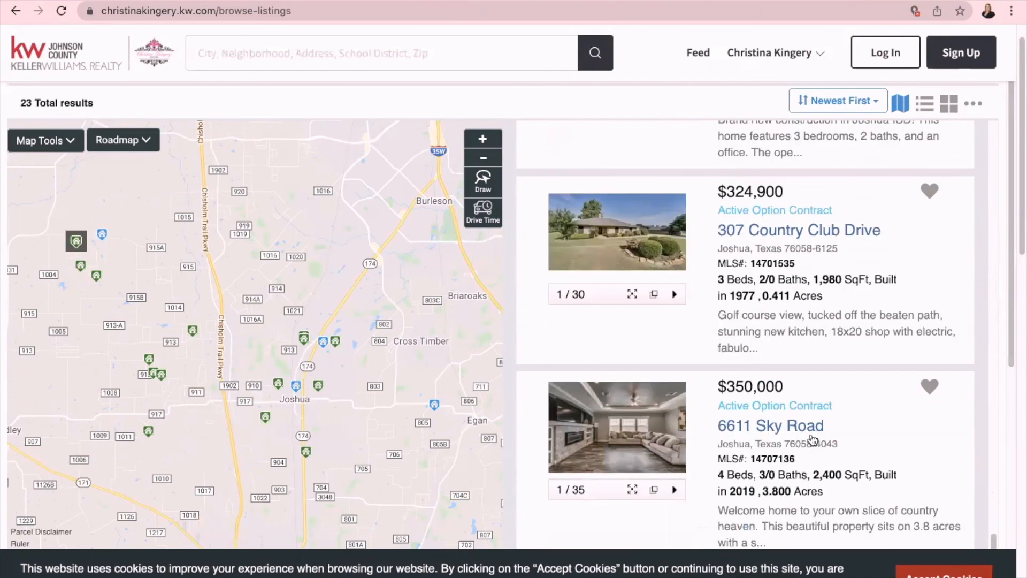
{"action": "scroll", "scroll_direction": "down", "scroll_amount": 3}
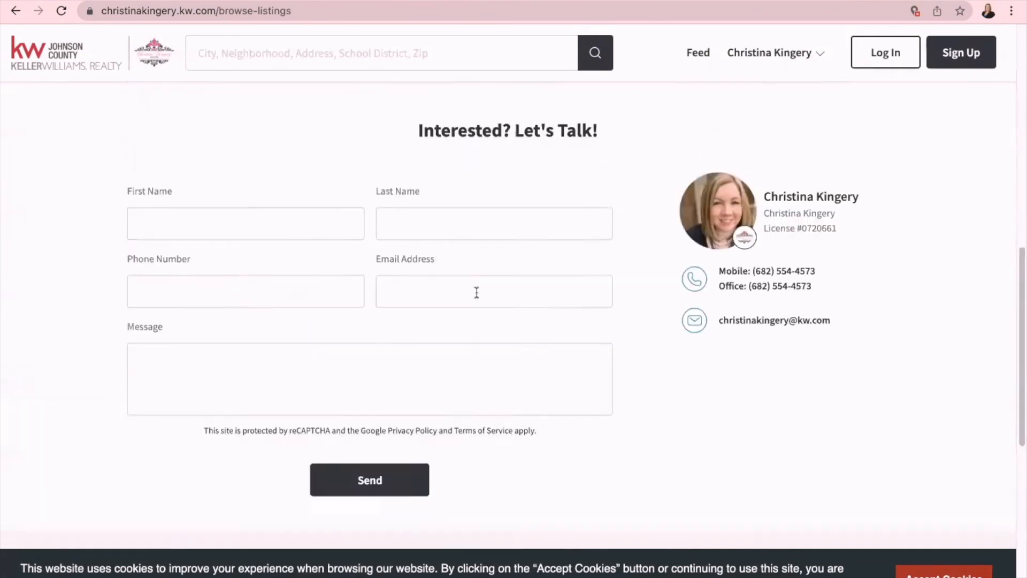
{"action": "scroll", "scroll_direction": "up", "scroll_amount": 3}
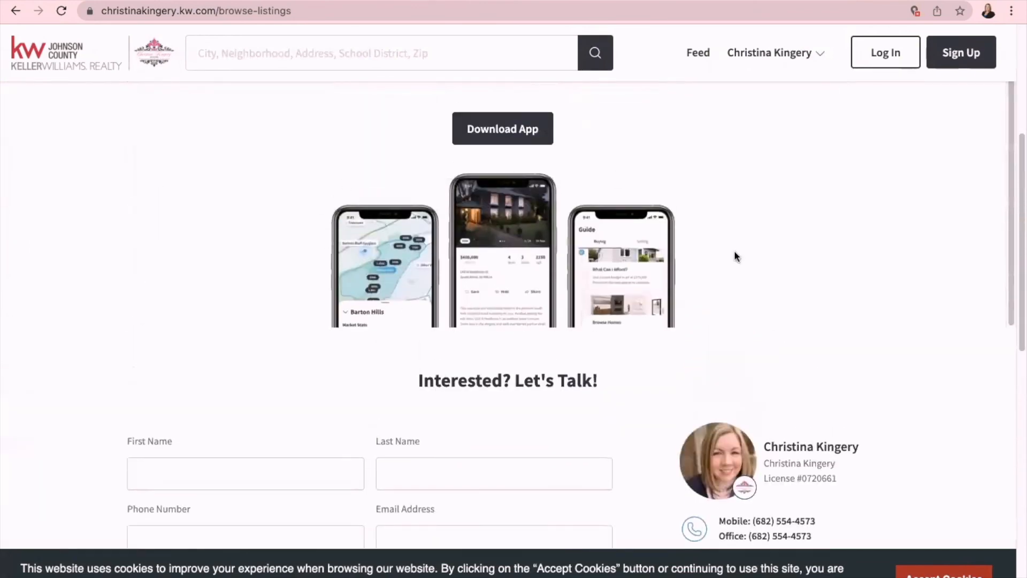
{"action": "scroll", "scroll_direction": "down", "scroll_amount": 3}
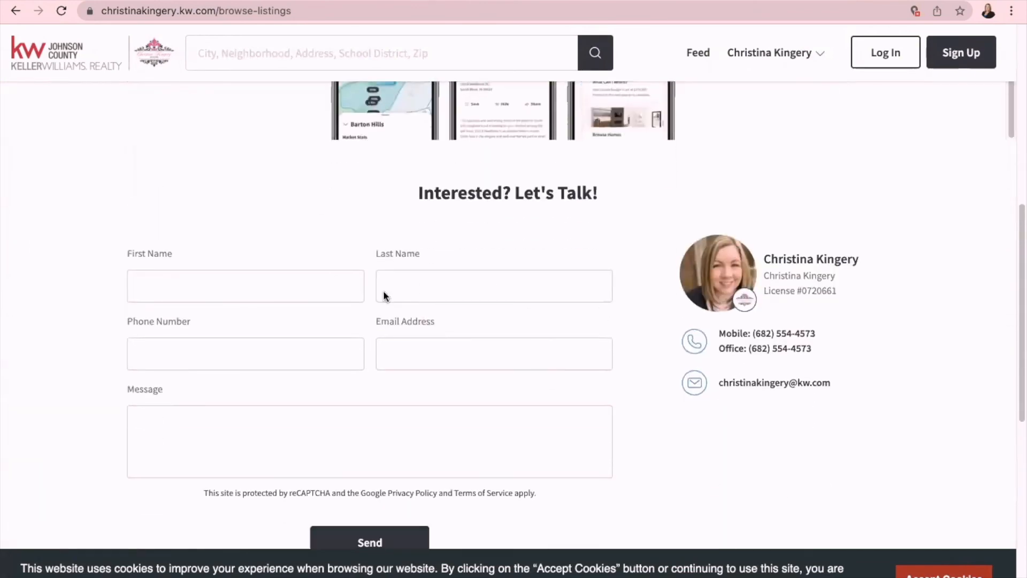
{"action": "scroll", "scroll_direction": "down", "scroll_amount": 3}
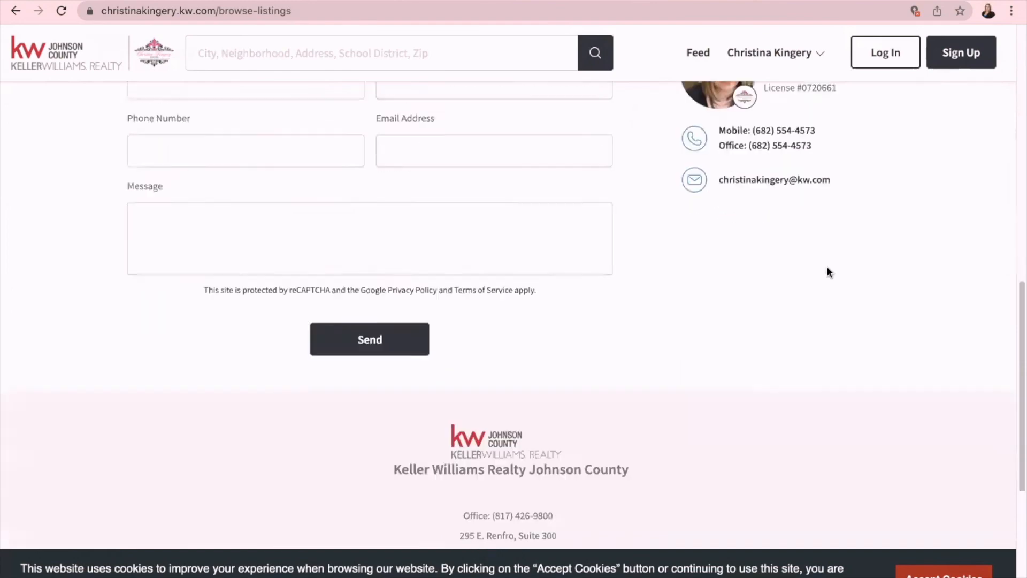